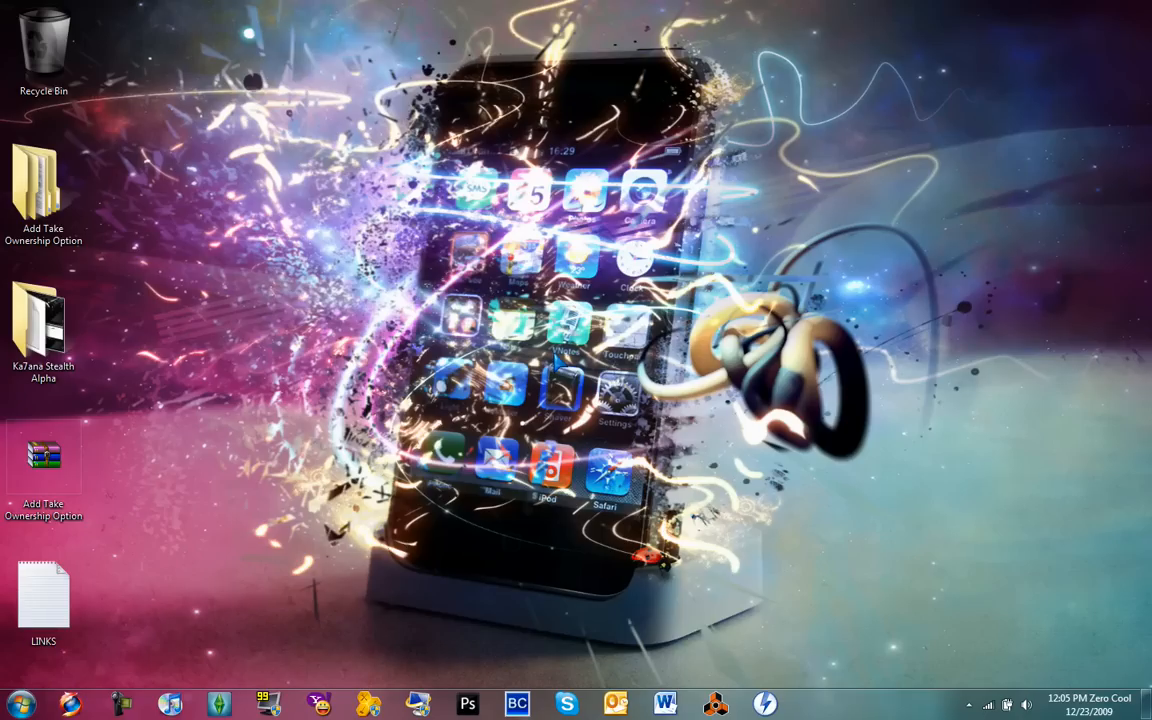
Step: Open the Freeware Geeks Universal Theme Patcher 1.5 download page in Firefox and scroll it
left_click(43, 460)
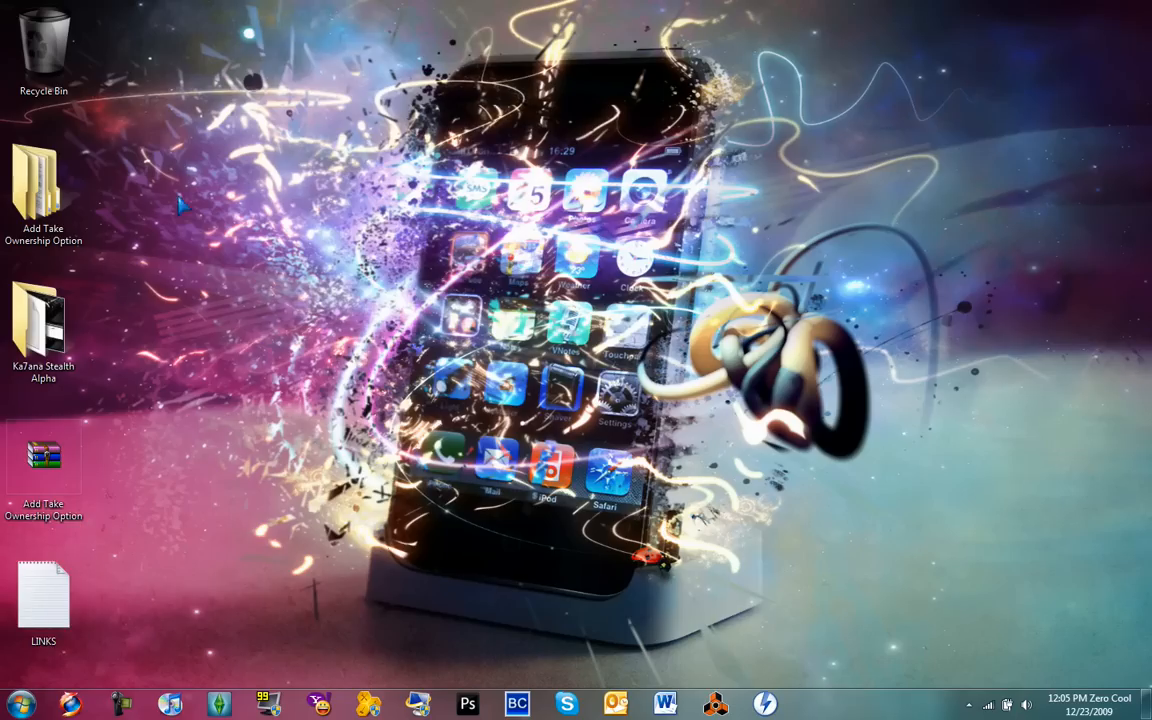
double_click(43, 595)
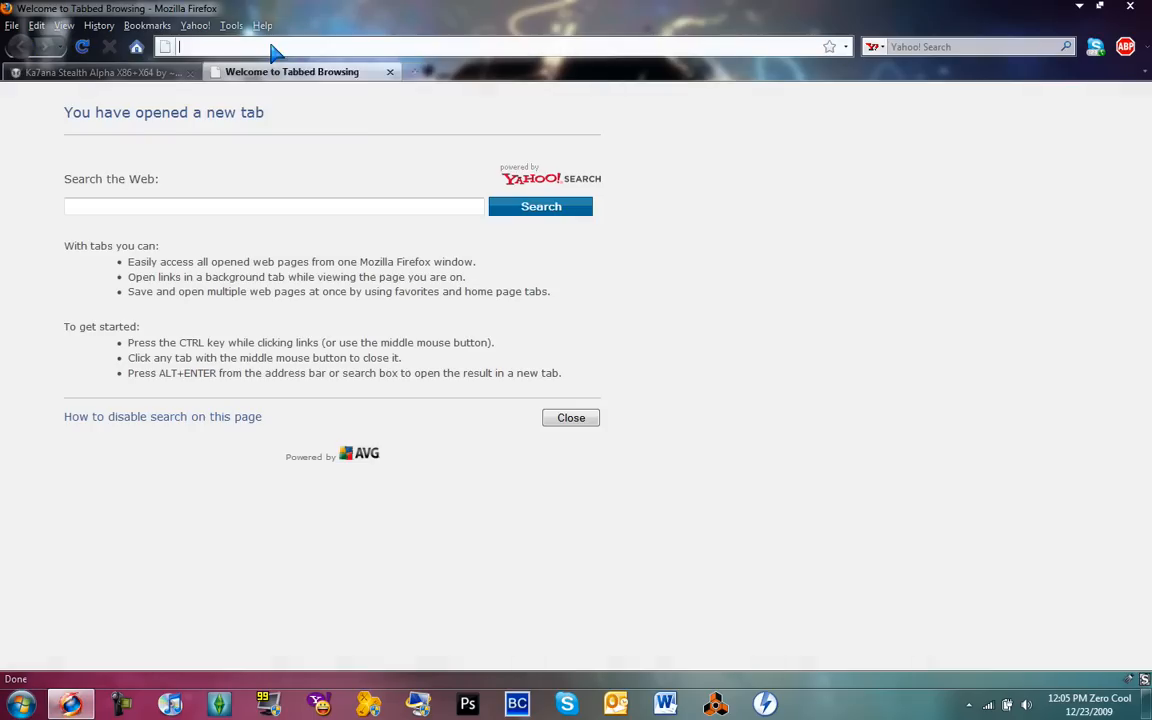
type("http://www.freewaregeeks.com/?page=detail&get_id=1898&category=11")
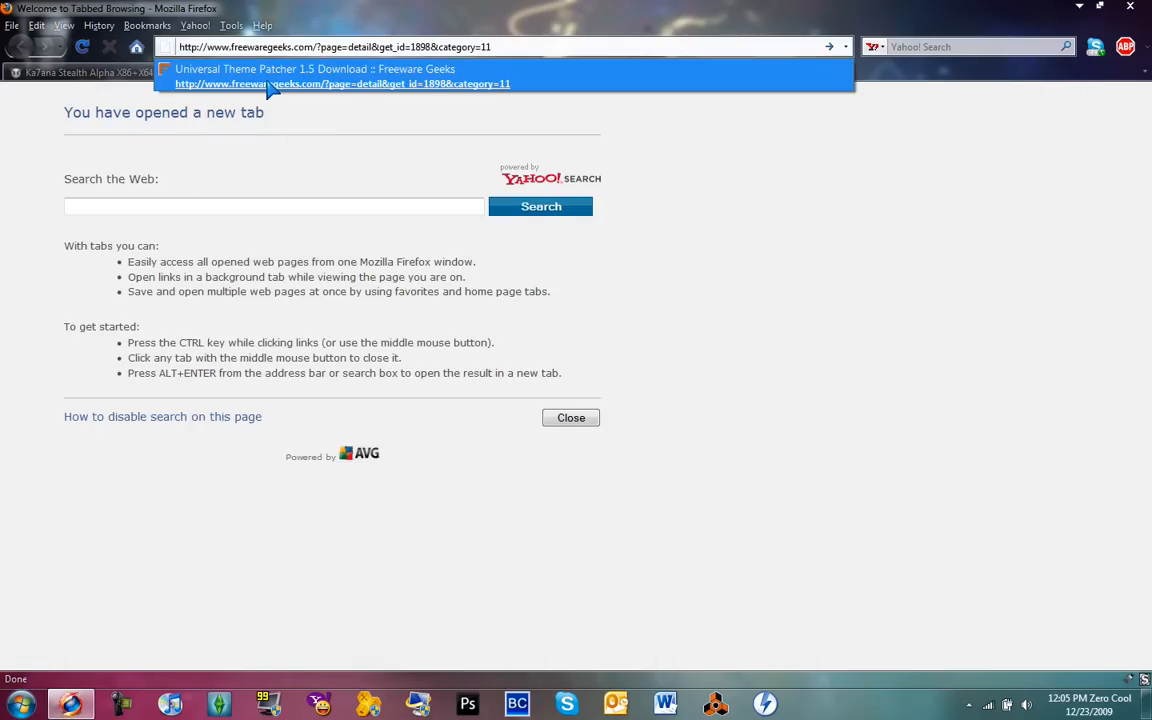
left_click(342, 83)
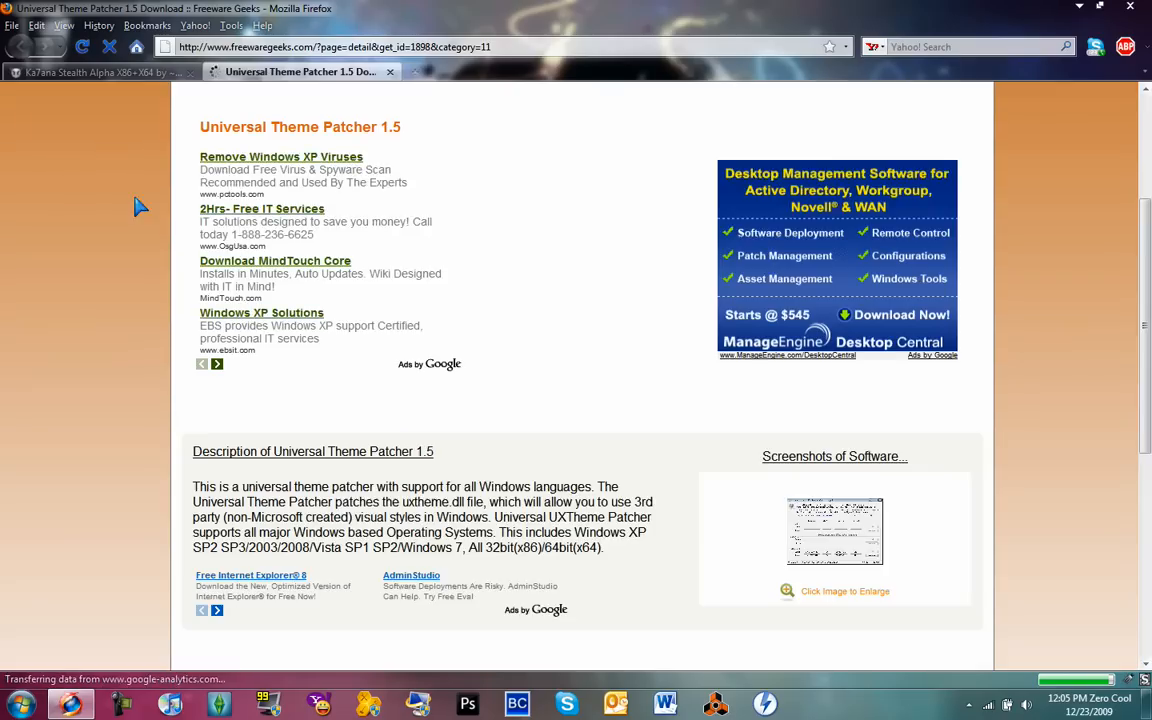
scroll("down", 3)
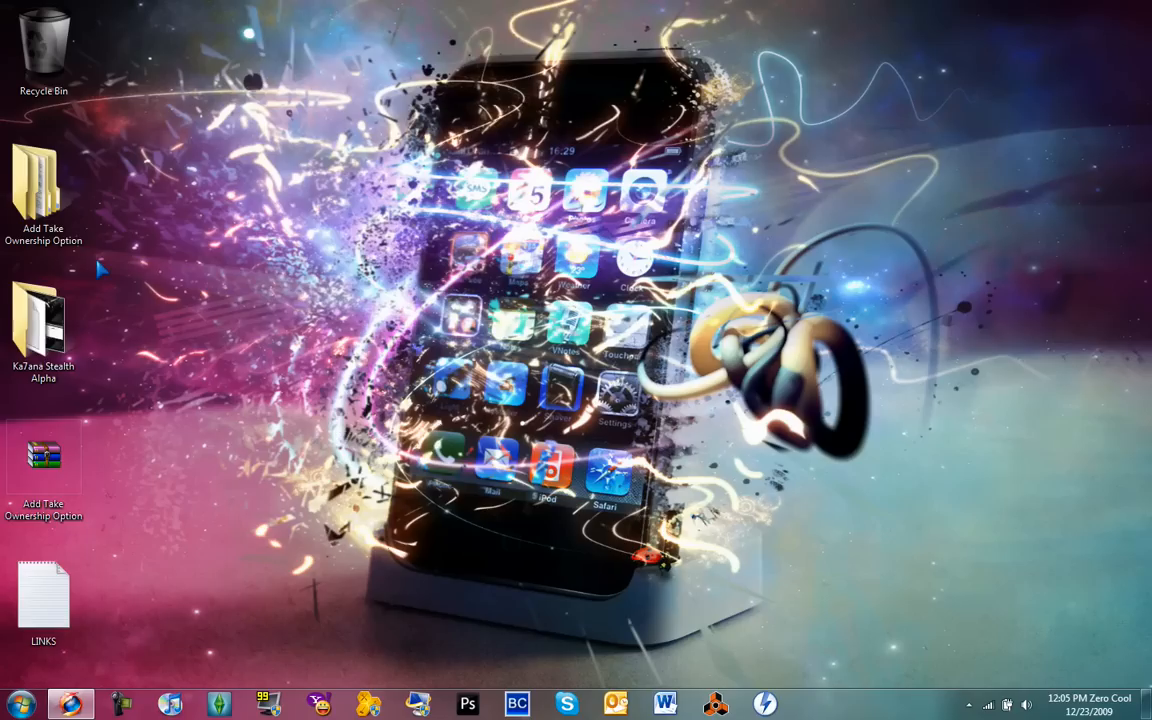
left_click(43, 460)
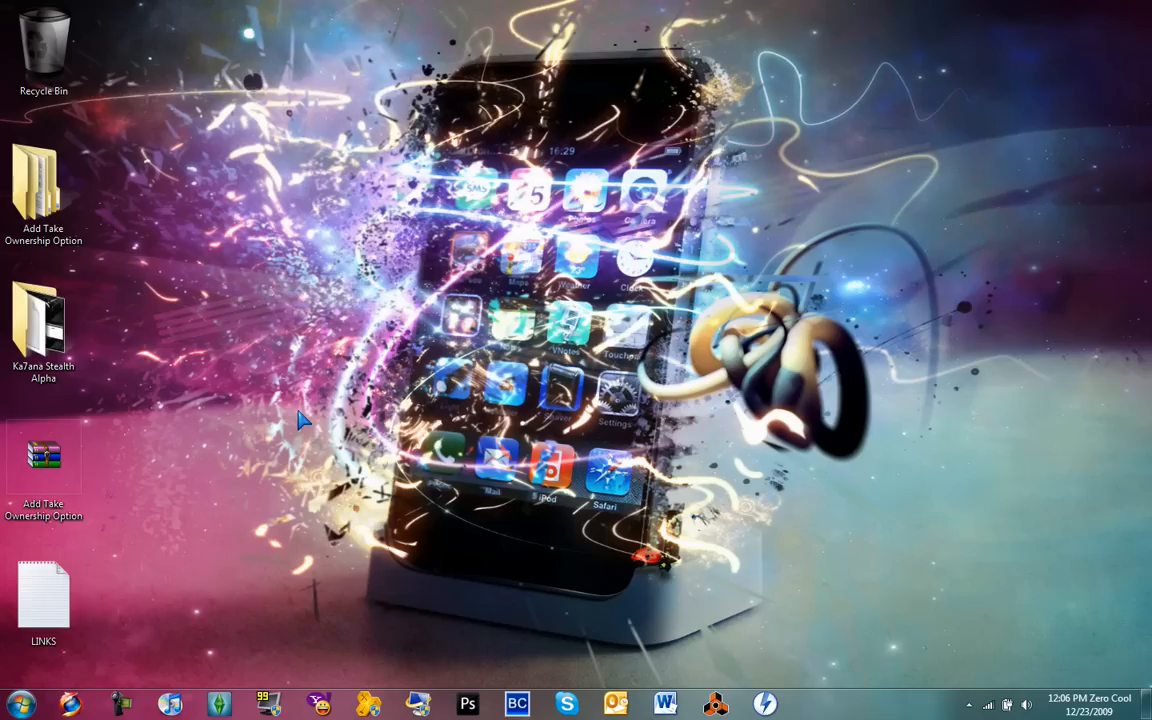
mouse_move(238, 337)
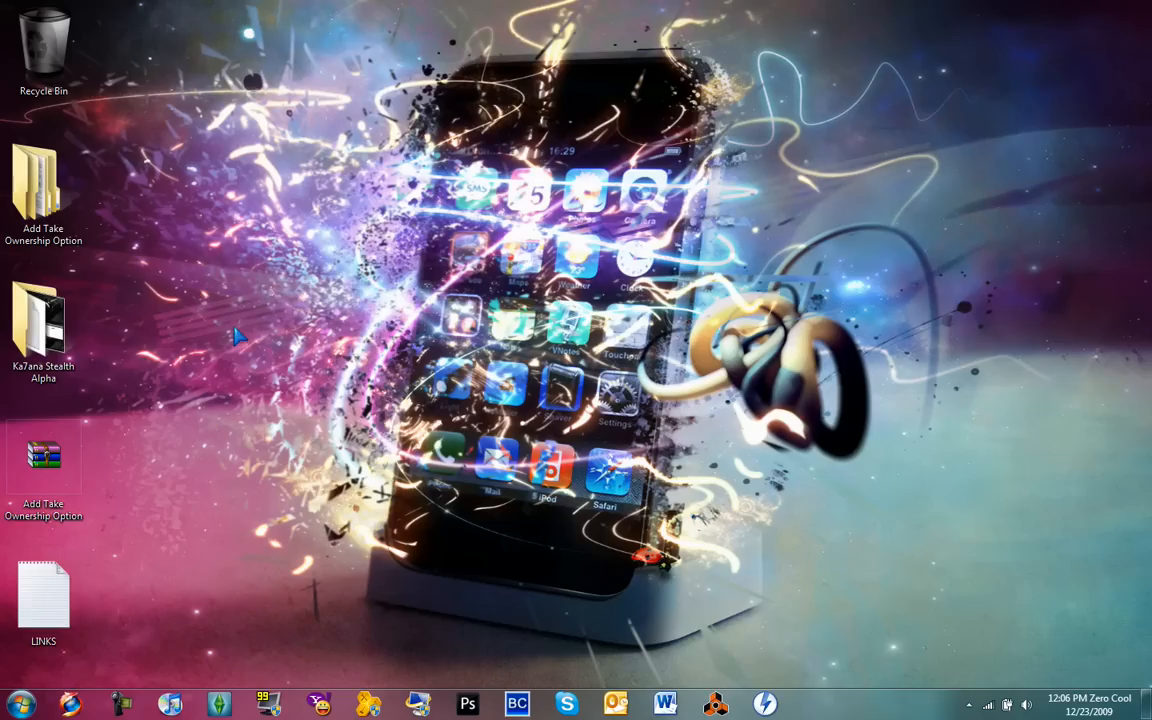
mouse_move(130, 230)
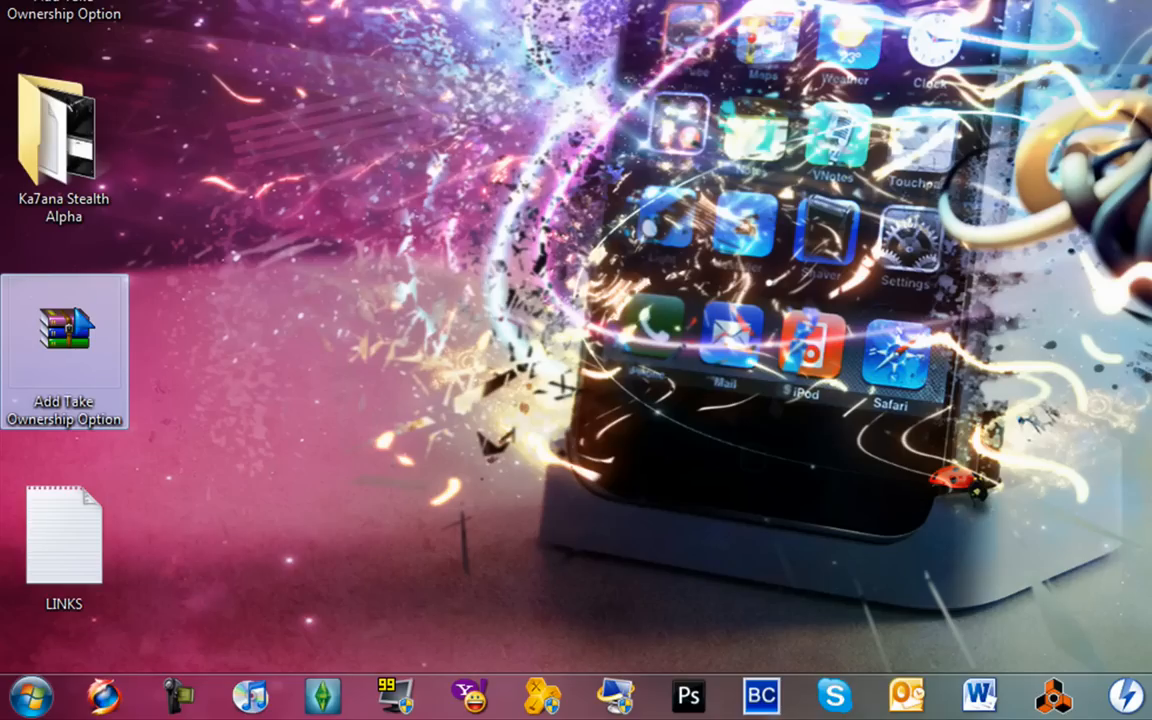
right_click(64, 340)
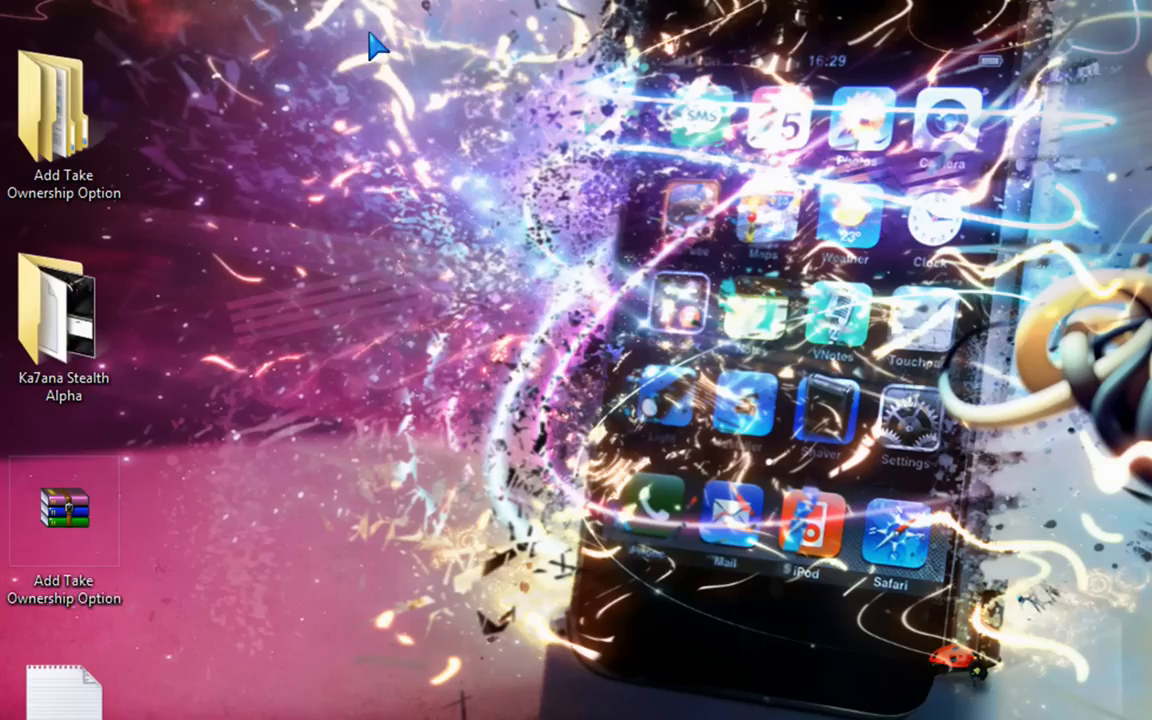
Step: Browse the nested Add Take Ownership Option folder, select its registry file, and close the window
double_click(63, 110)
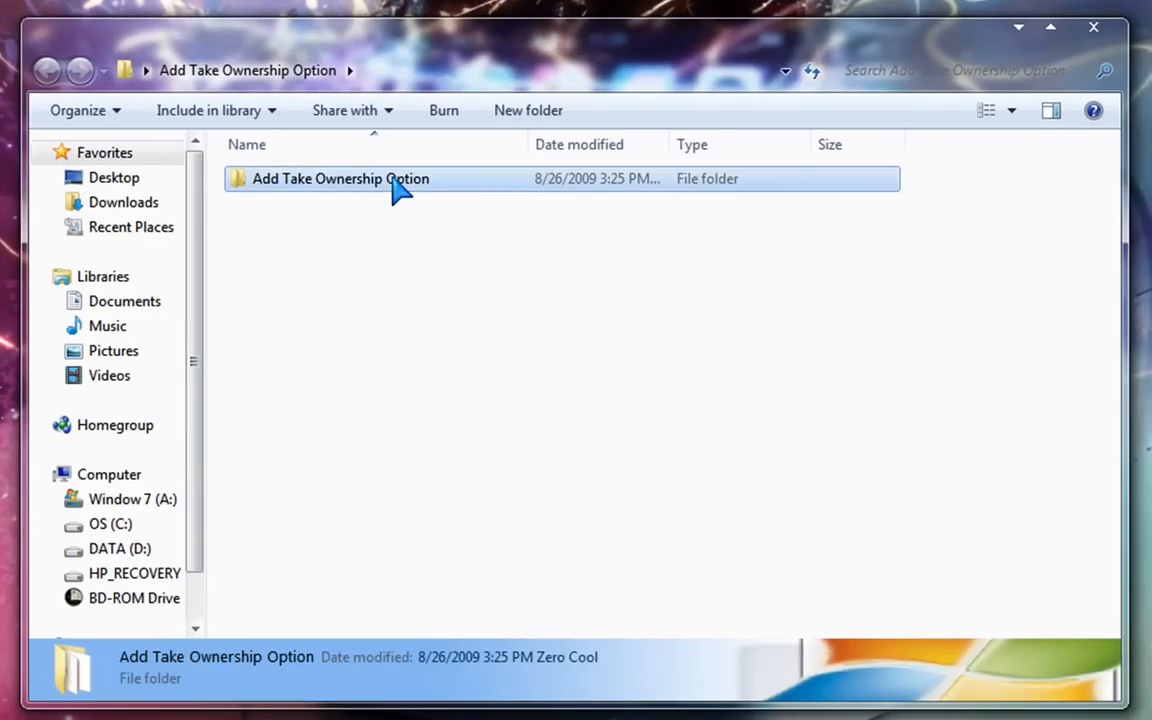
left_click(340, 178)
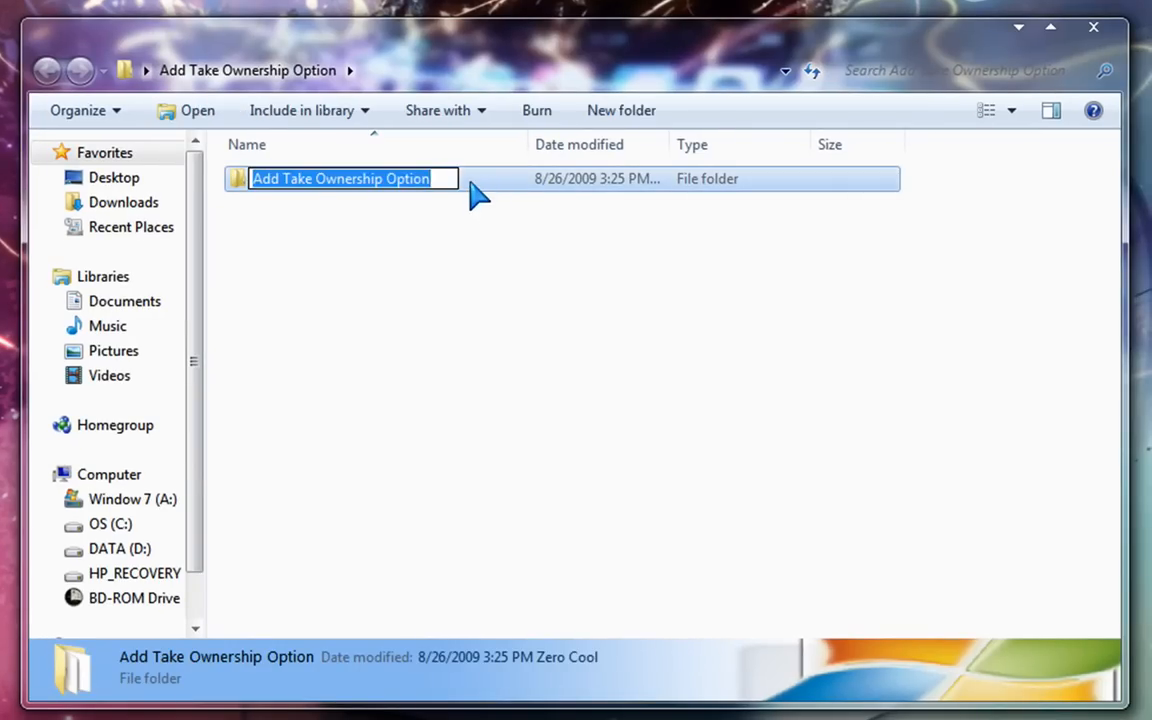
double_click(340, 178)
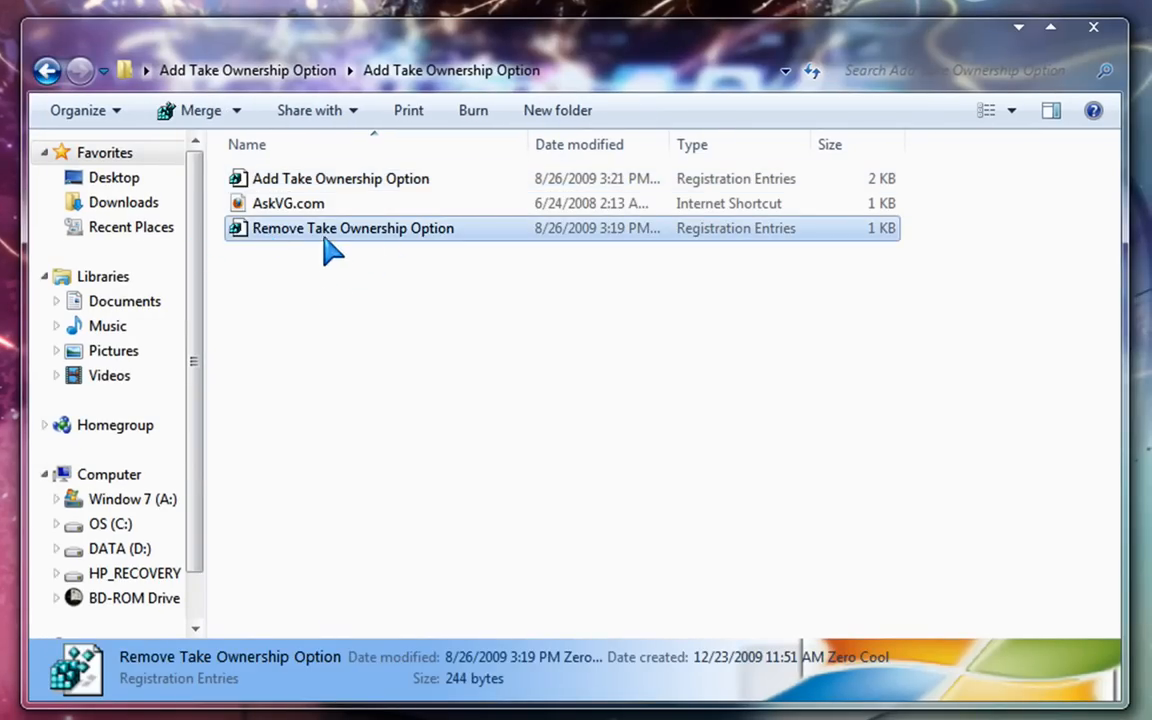
left_click(340, 178)
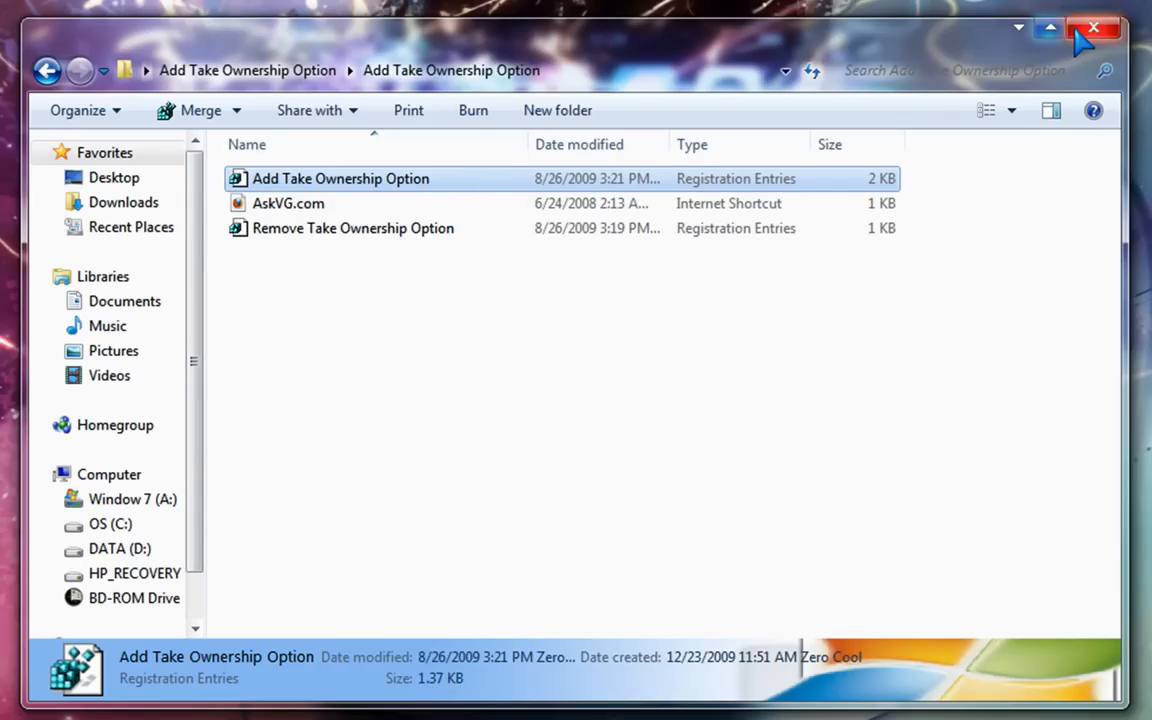
left_click(1093, 27)
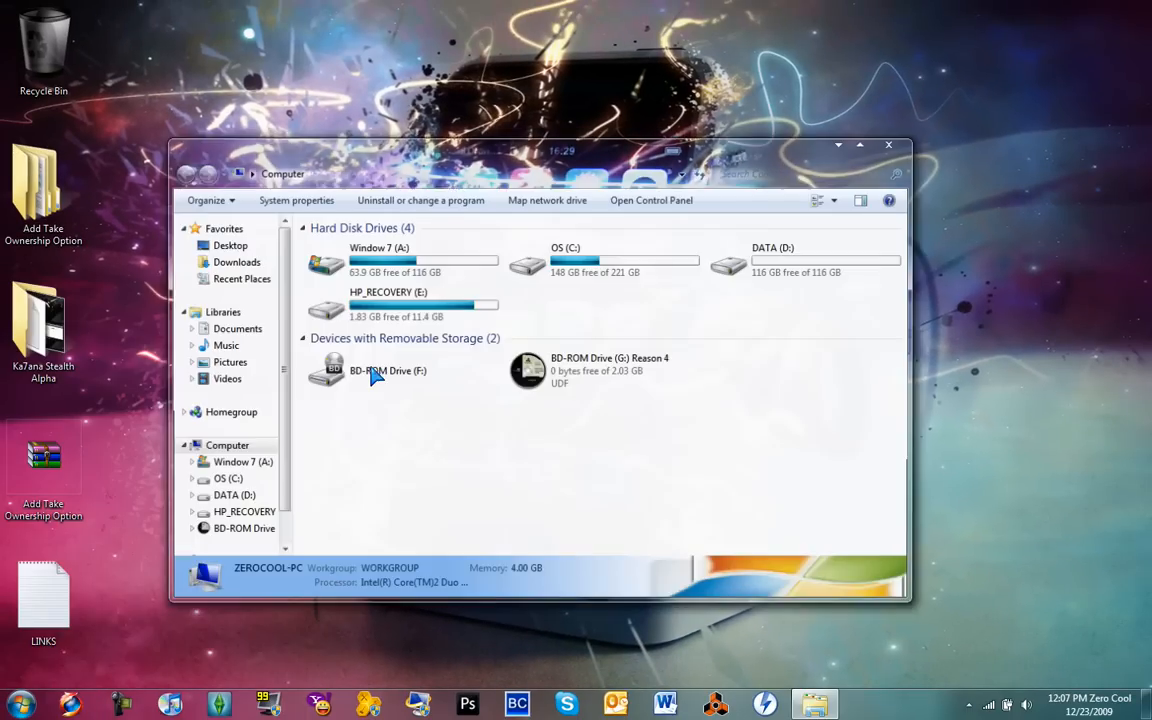
Step: Open Window 7 (A:) > Windows and bring up the explorer.exe context menu
double_click(378, 247)
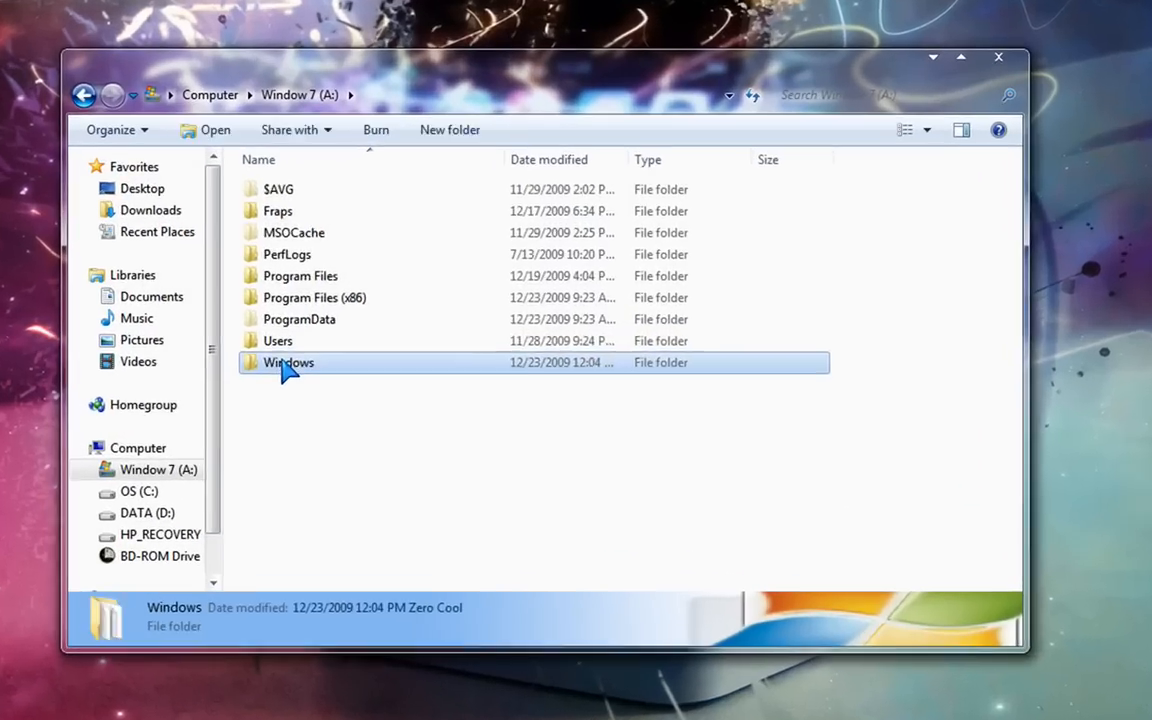
double_click(288, 362)
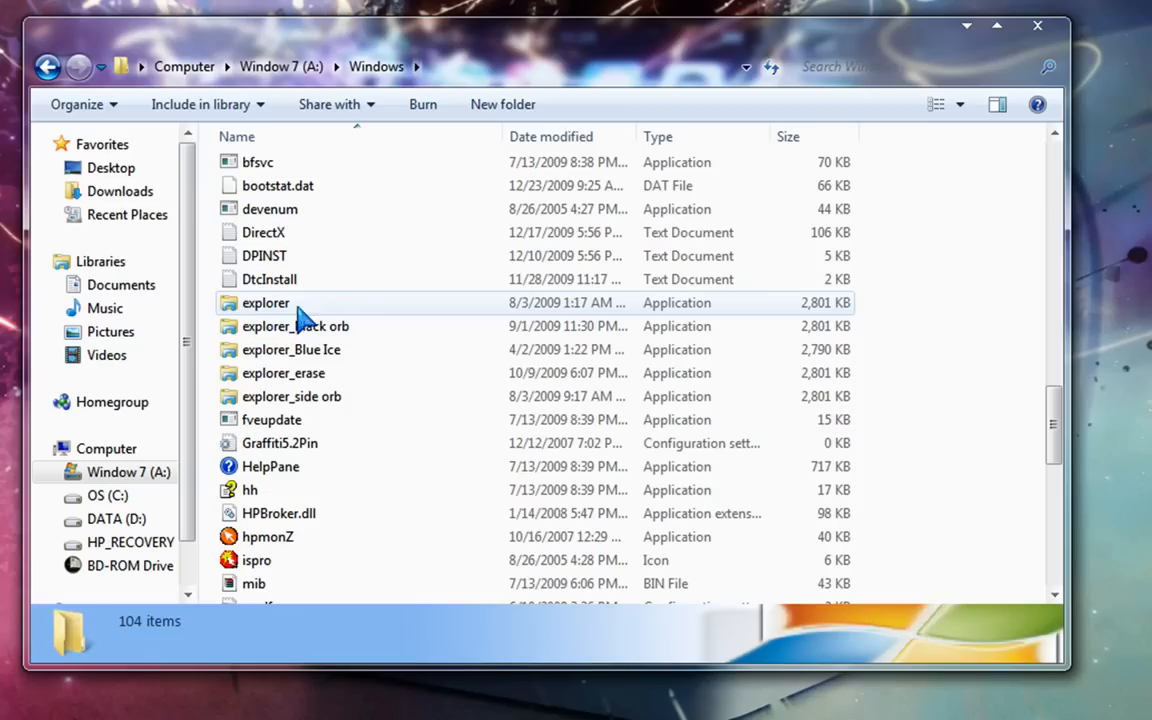
right_click(285, 305)
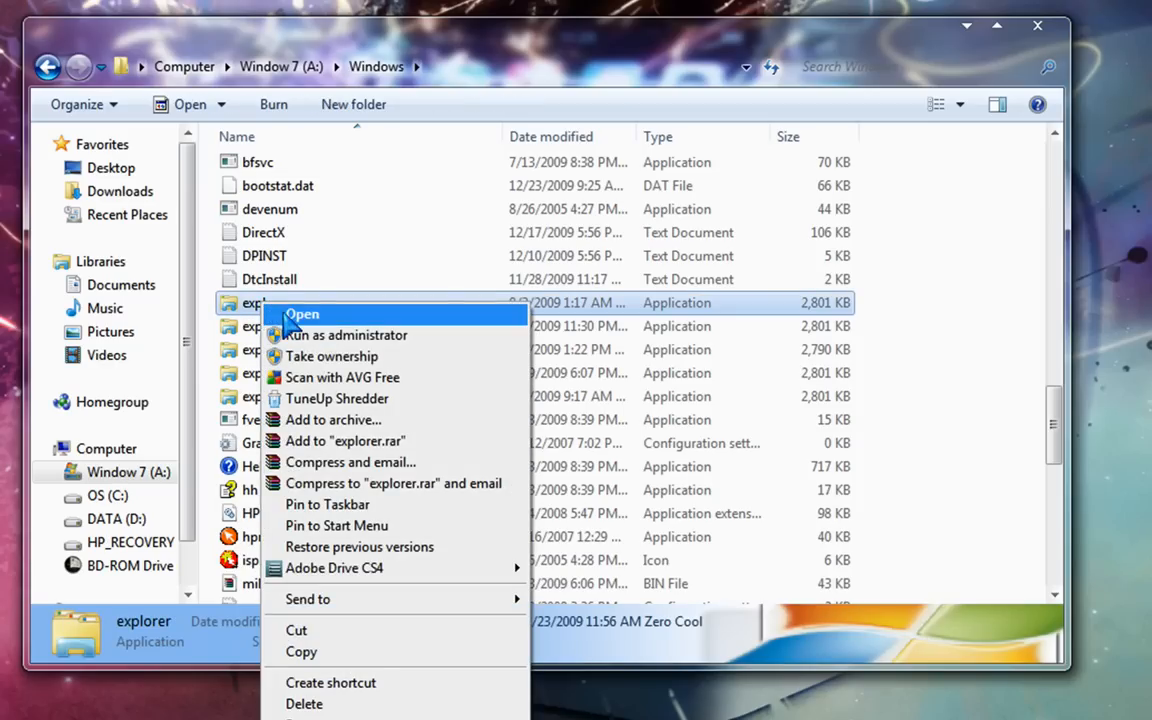
mouse_move(331, 356)
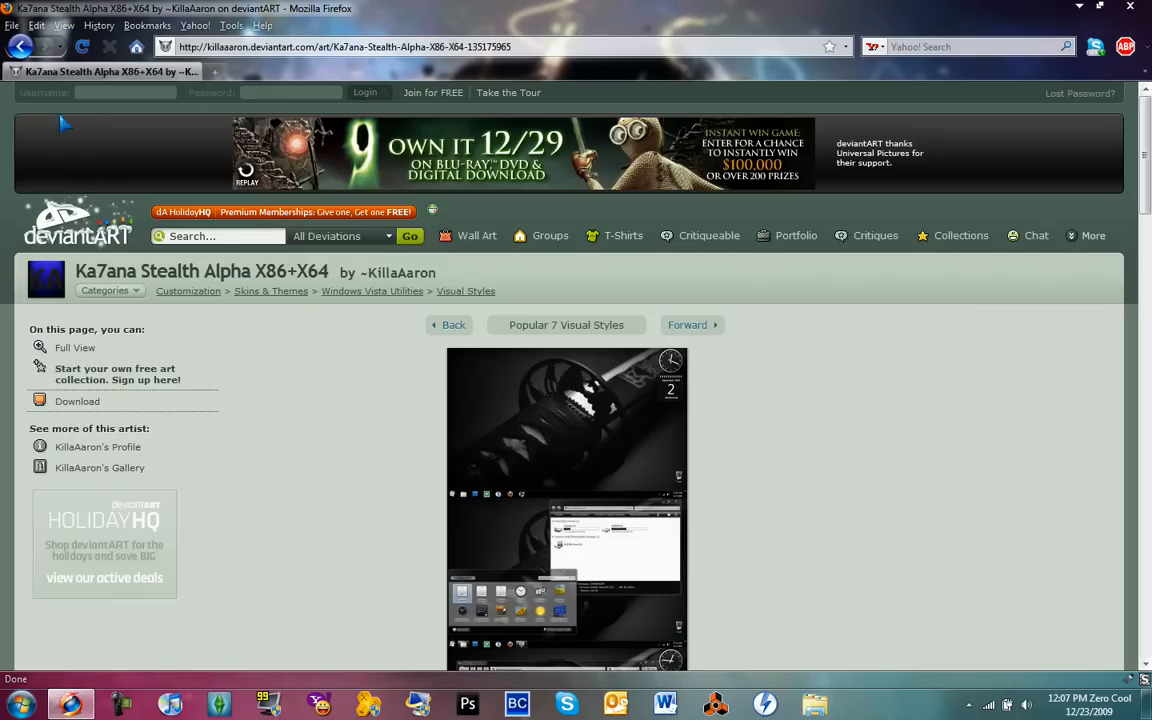
Step: Search deviantART for 'windows 7 start orb' and scroll through the results
left_click(215, 235)
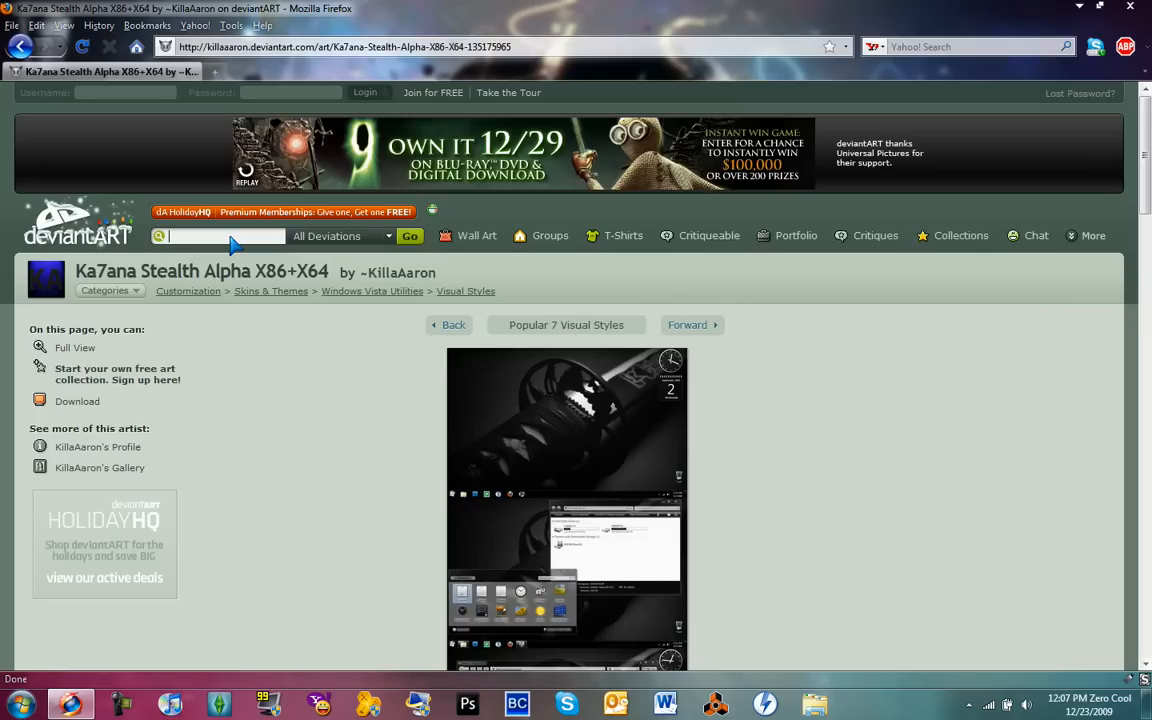
type("windows")
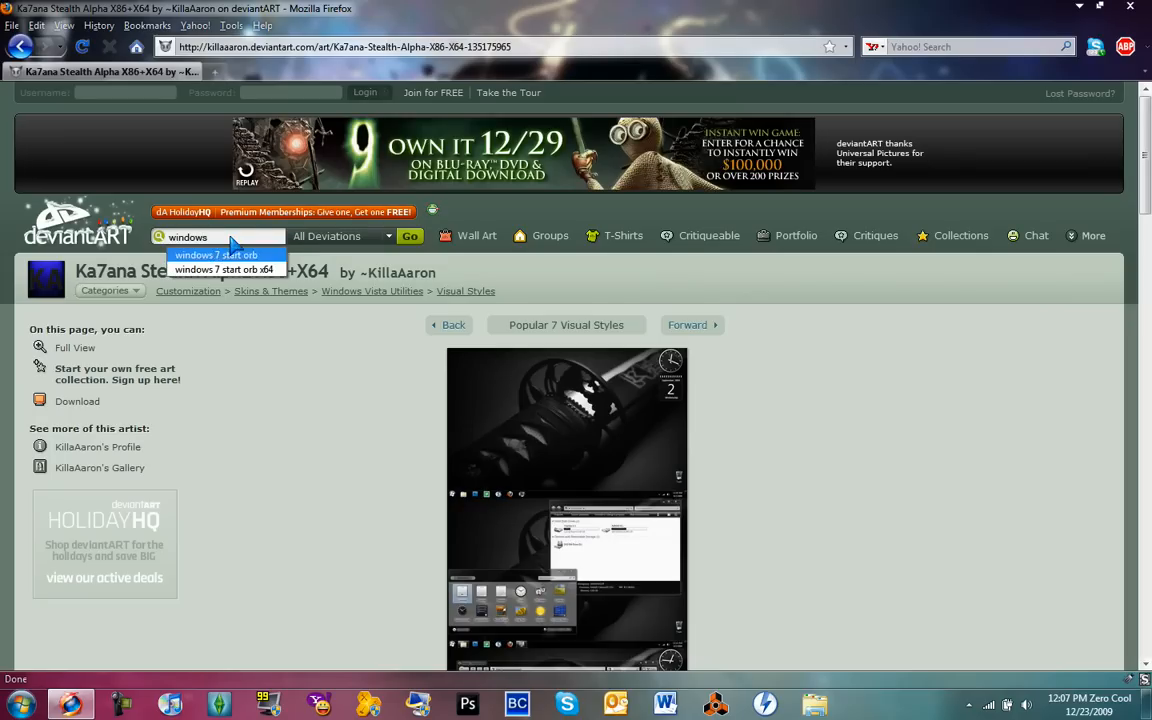
left_click(216, 255)
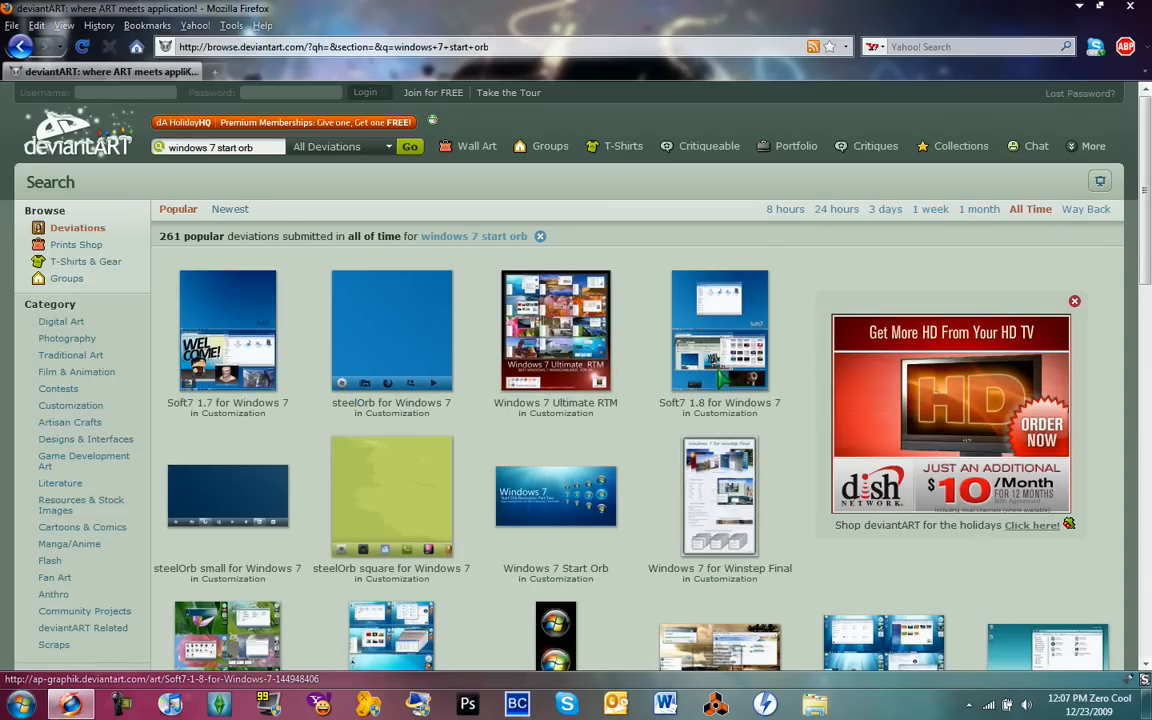
scroll("down", 3)
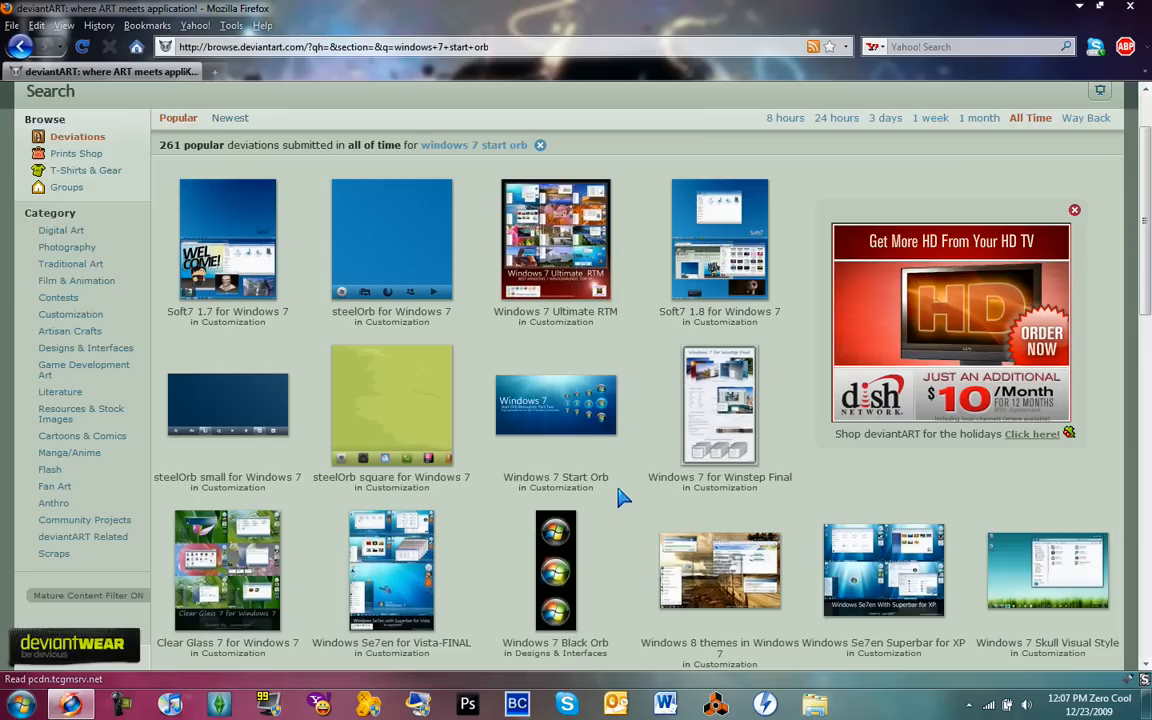
mouse_move(617, 473)
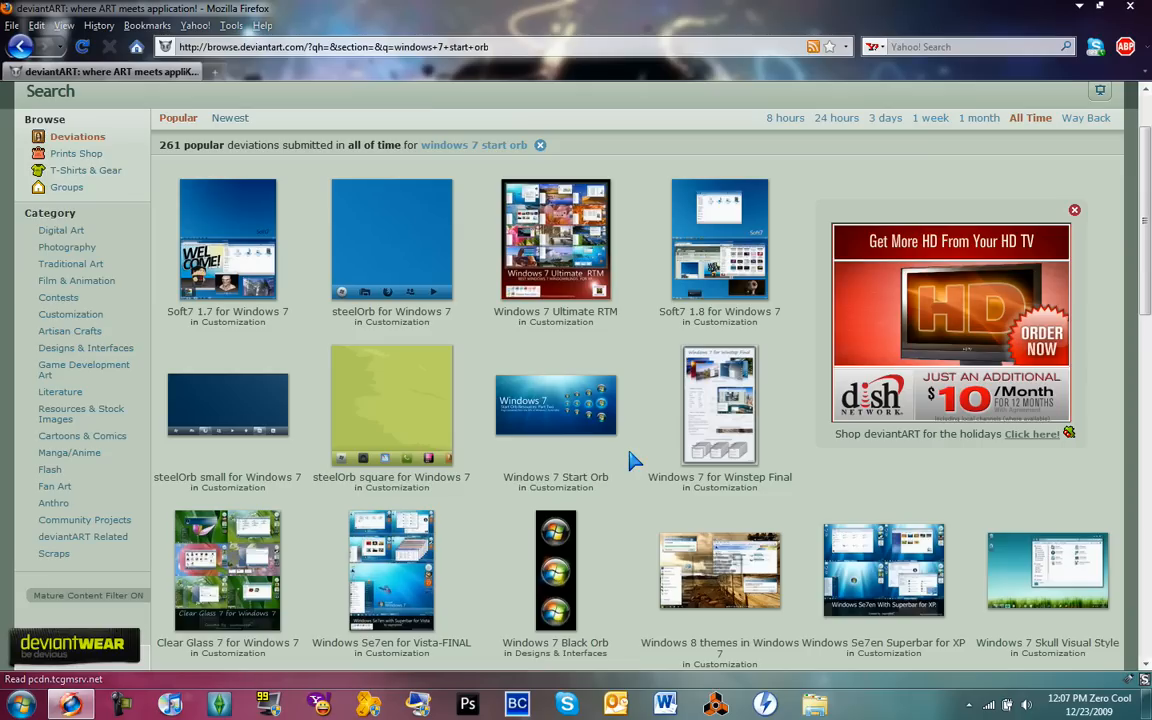
mouse_move(636, 458)
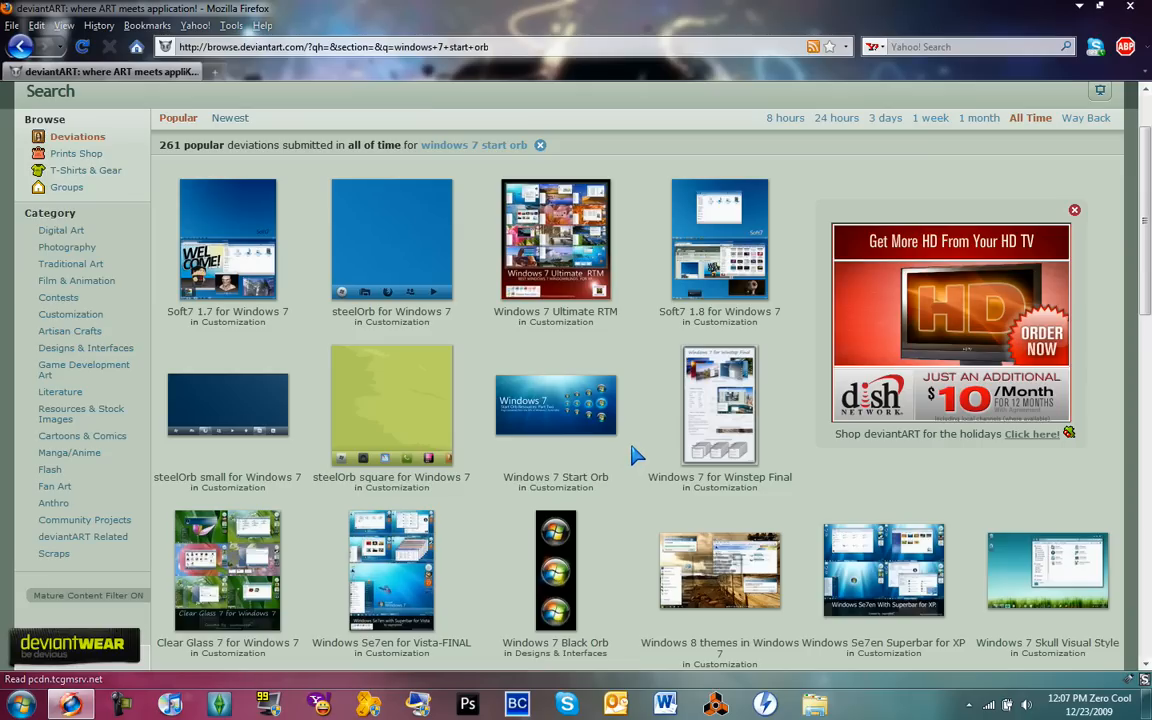
mouse_move(1047, 642)
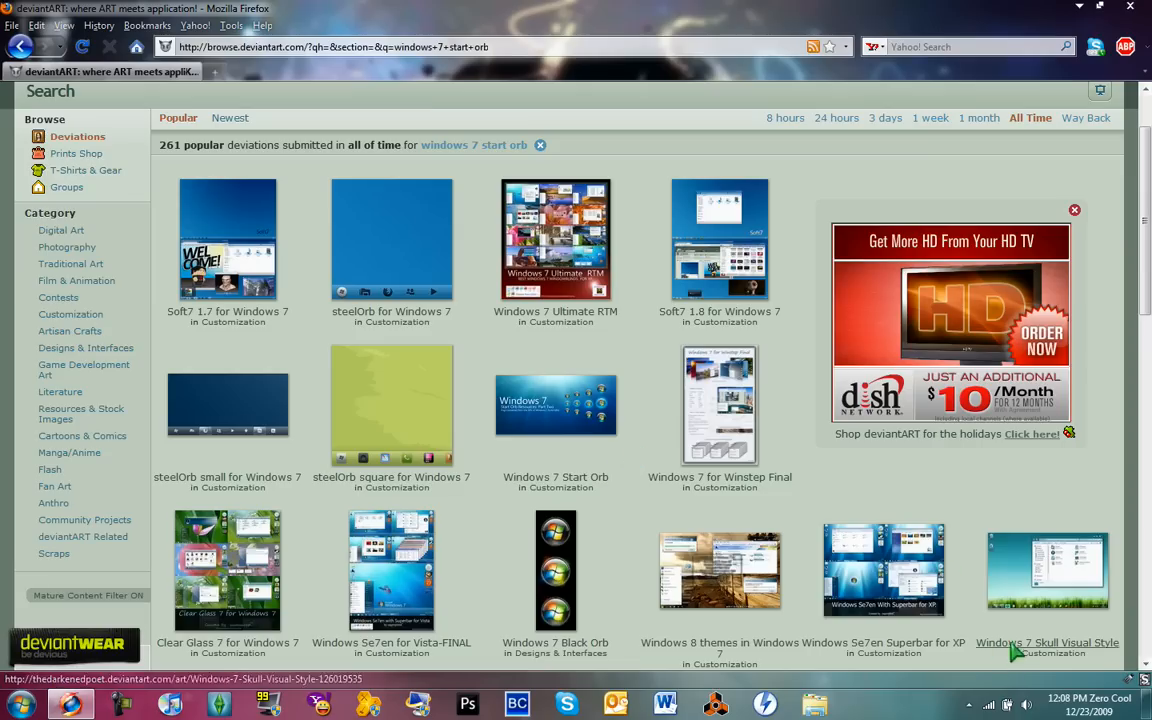
scroll("down", 3)
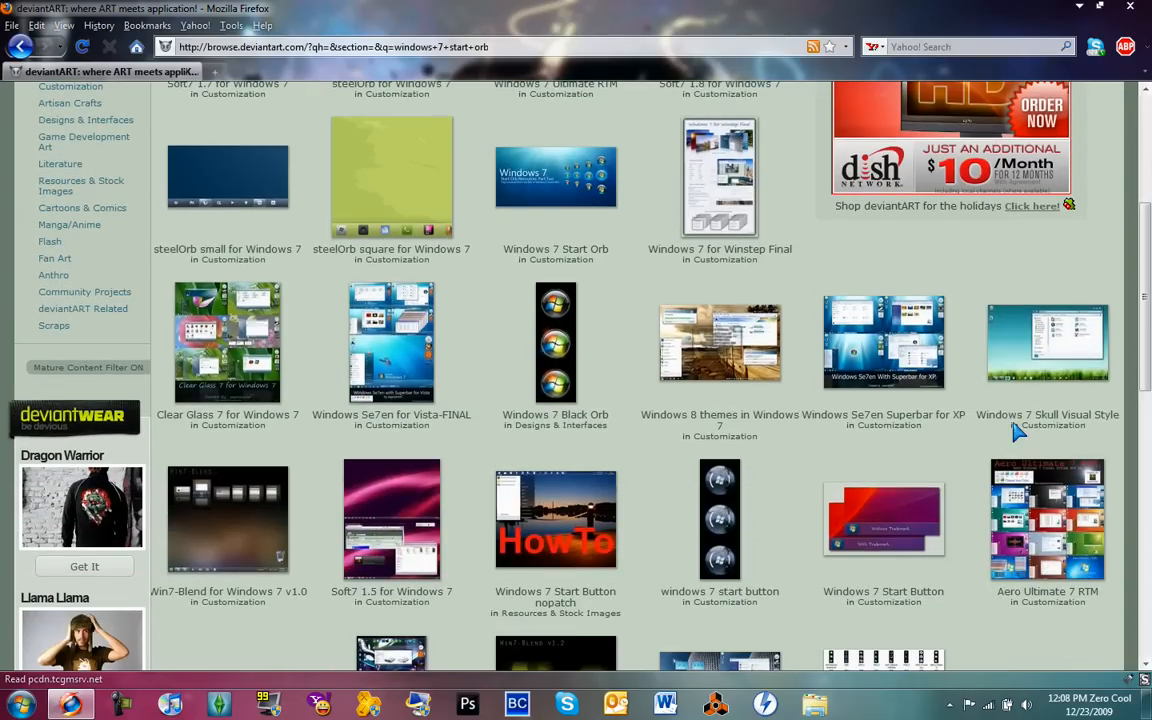
mouse_move(1047, 414)
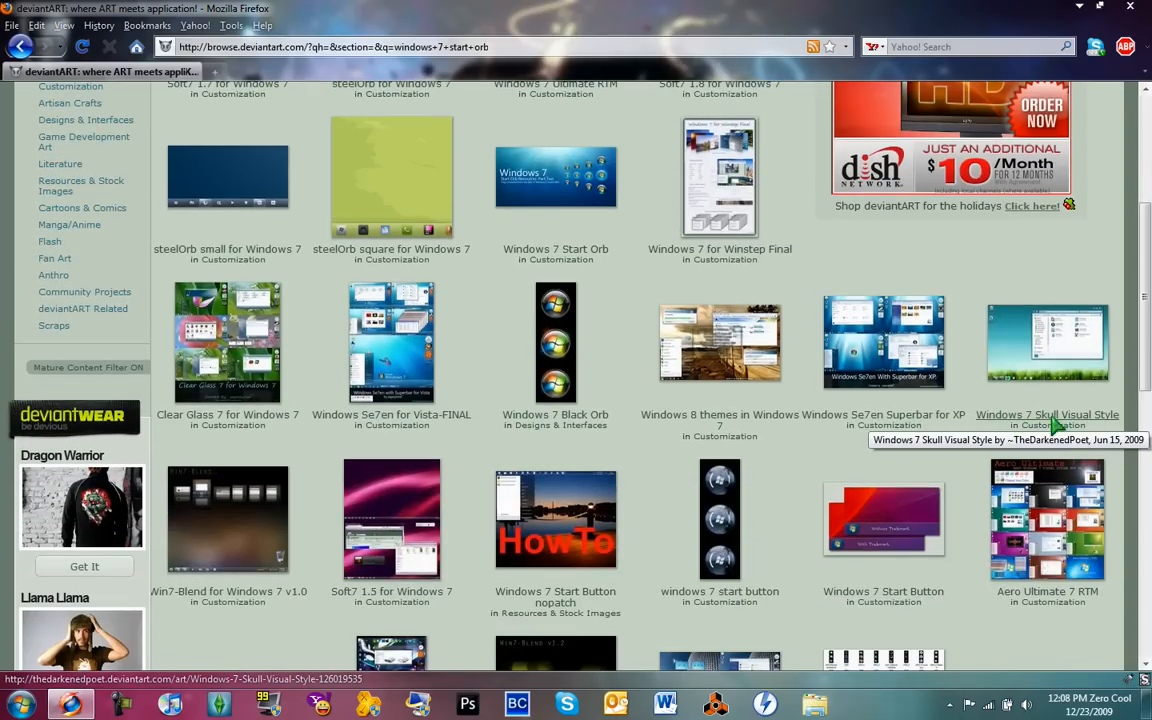
mouse_move(1100, 425)
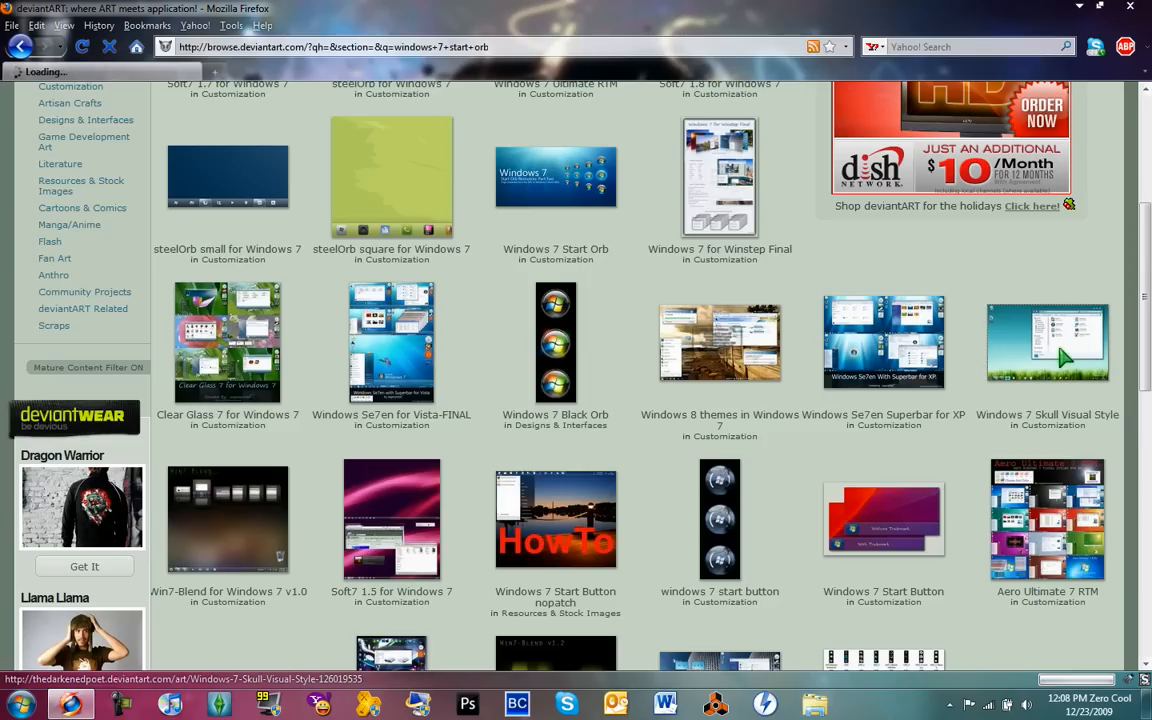
Step: Open the Windows 7 Skull Visual Style deviation and scroll down its page
left_click(1047, 342)
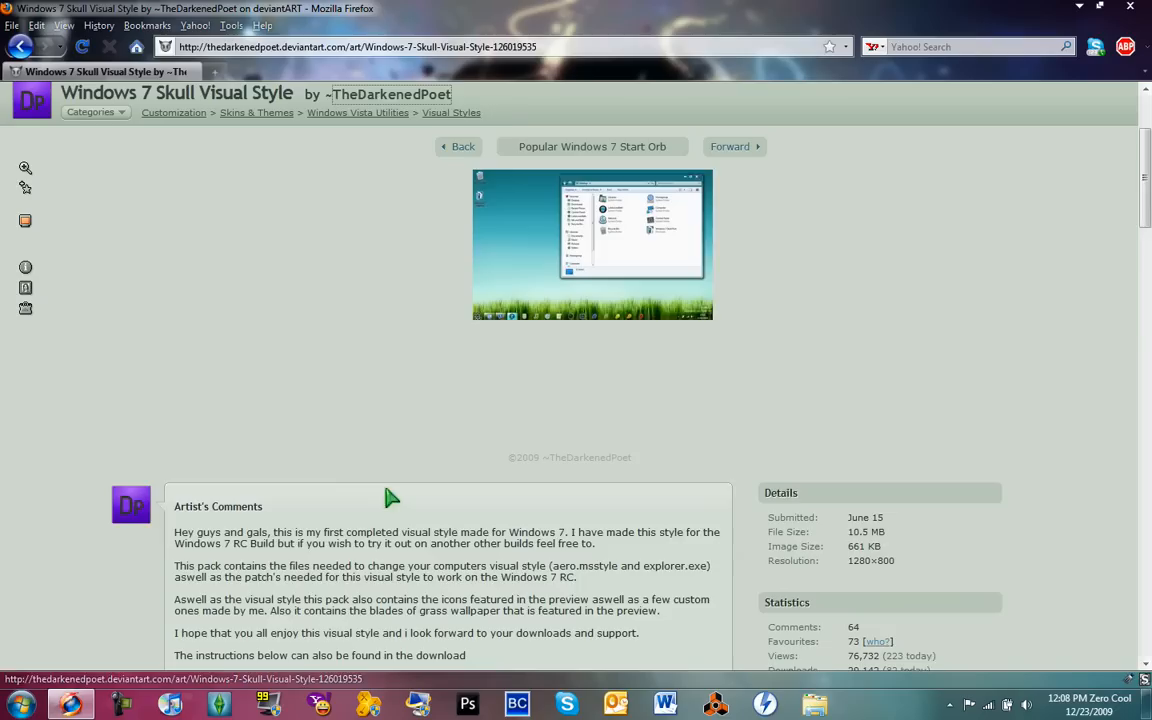
scroll("down", 3)
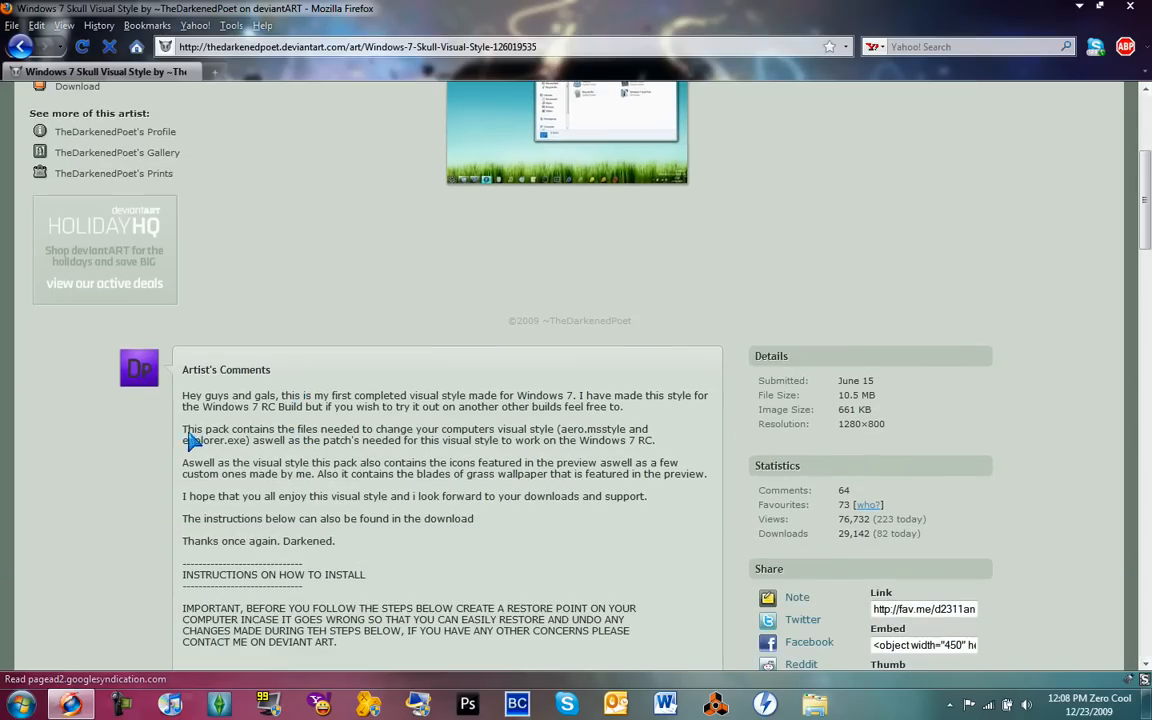
mouse_move(145, 447)
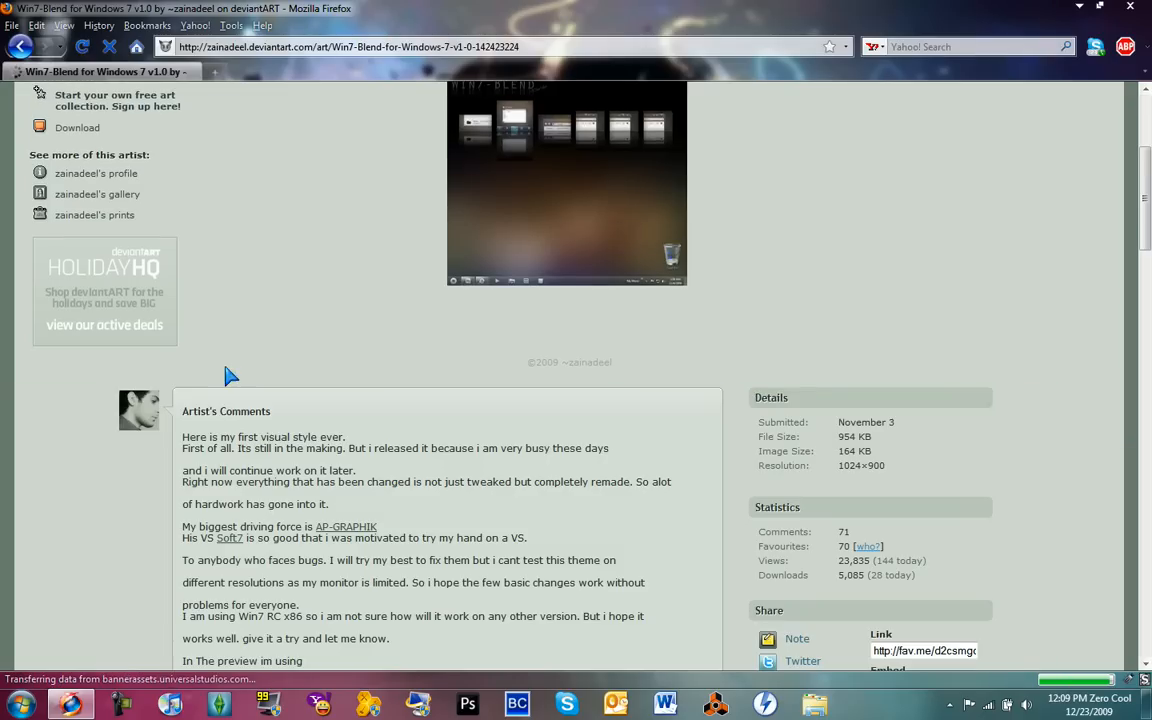
scroll("down", 3)
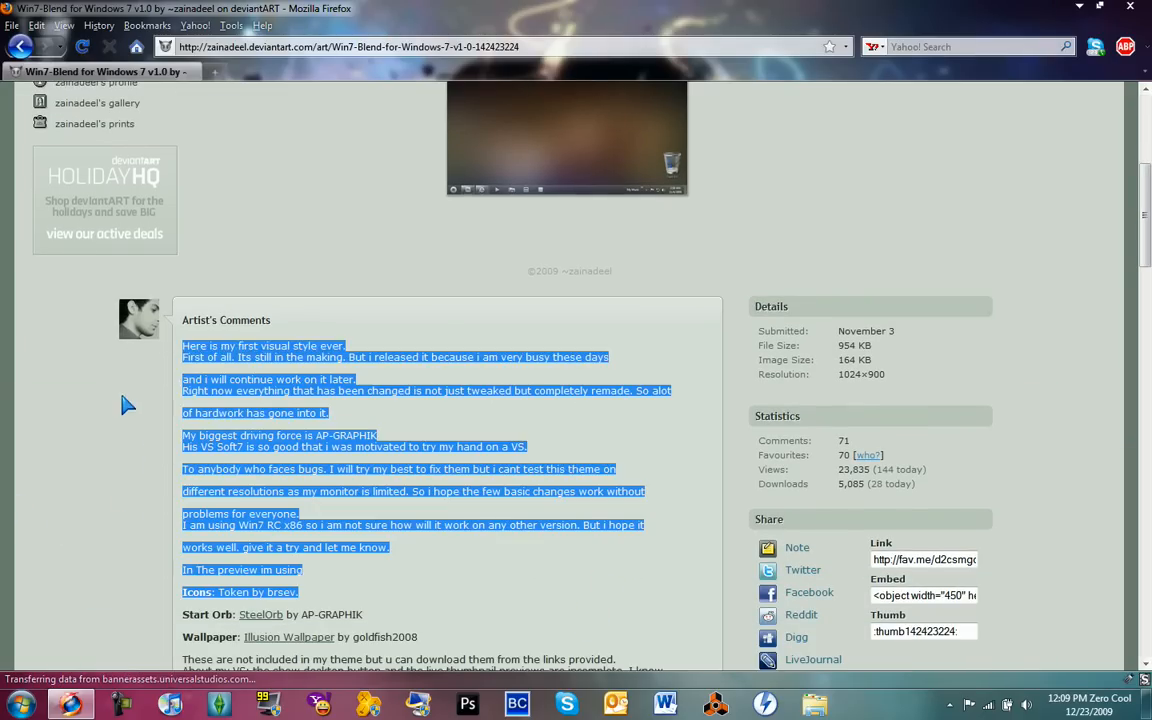
scroll("down", 3)
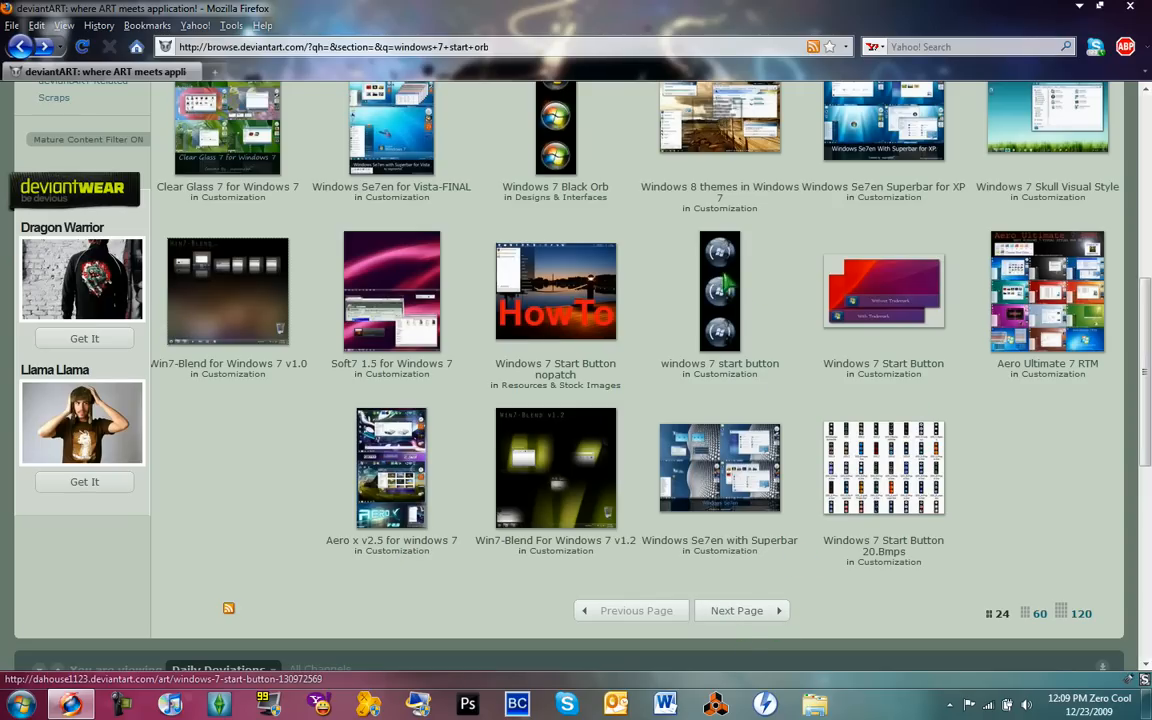
mouse_move(720, 290)
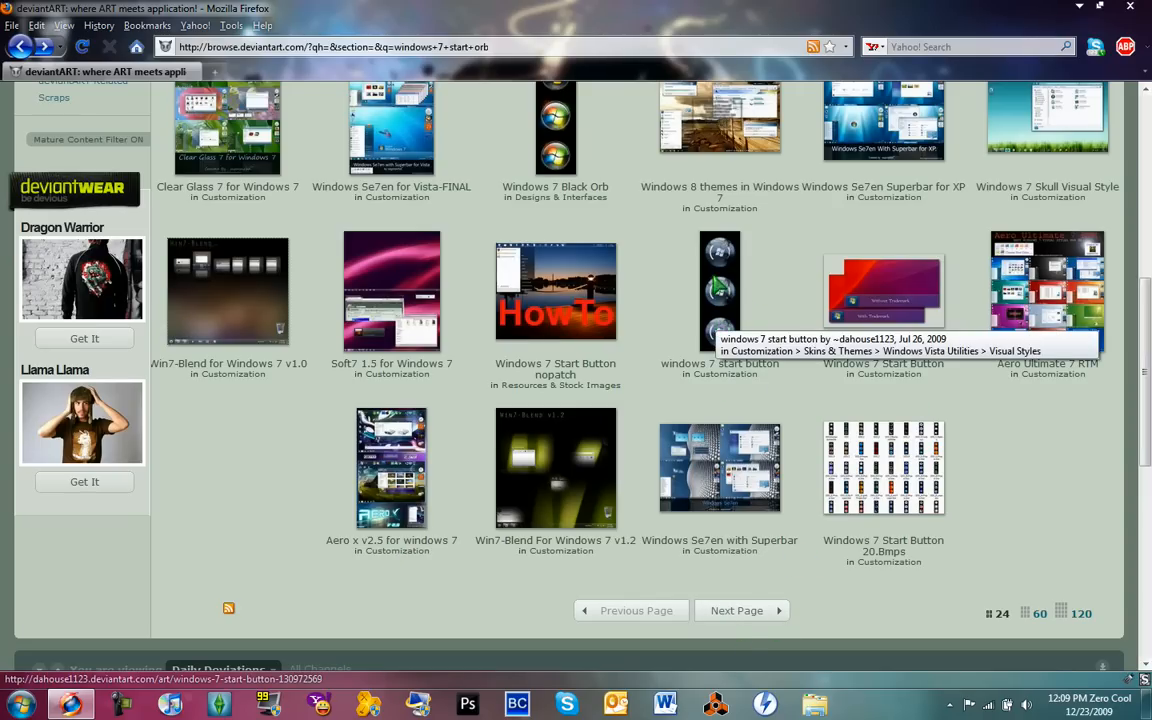
left_click(720, 290)
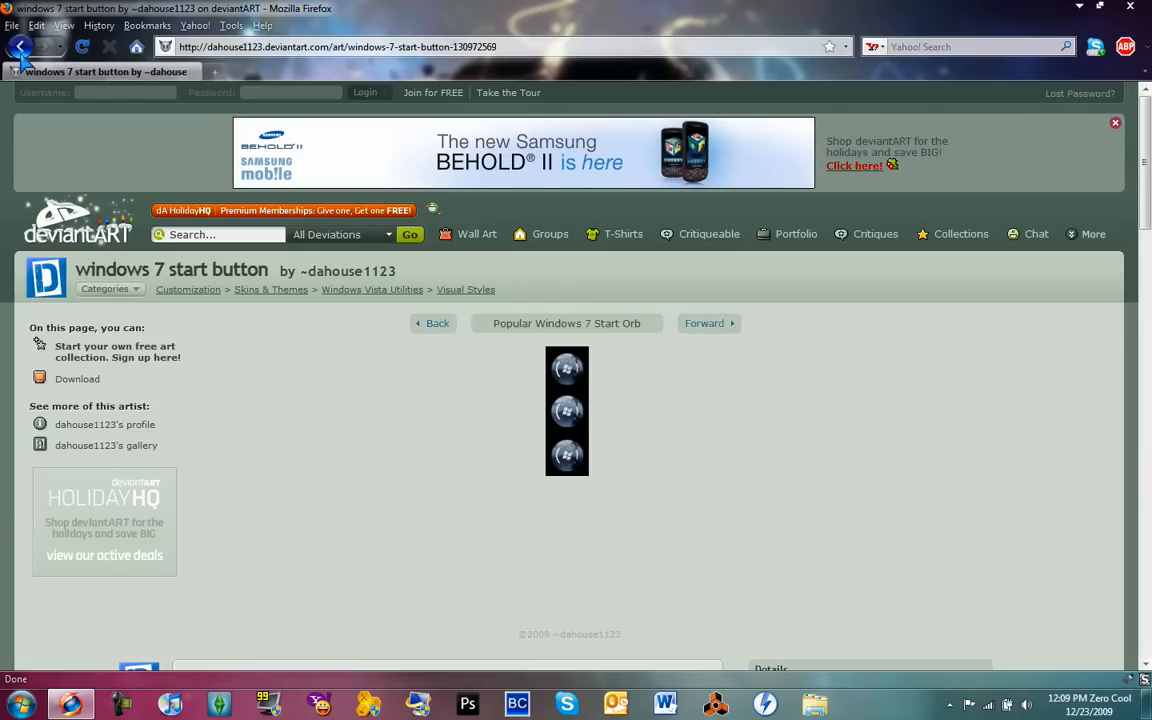
left_click(22, 47)
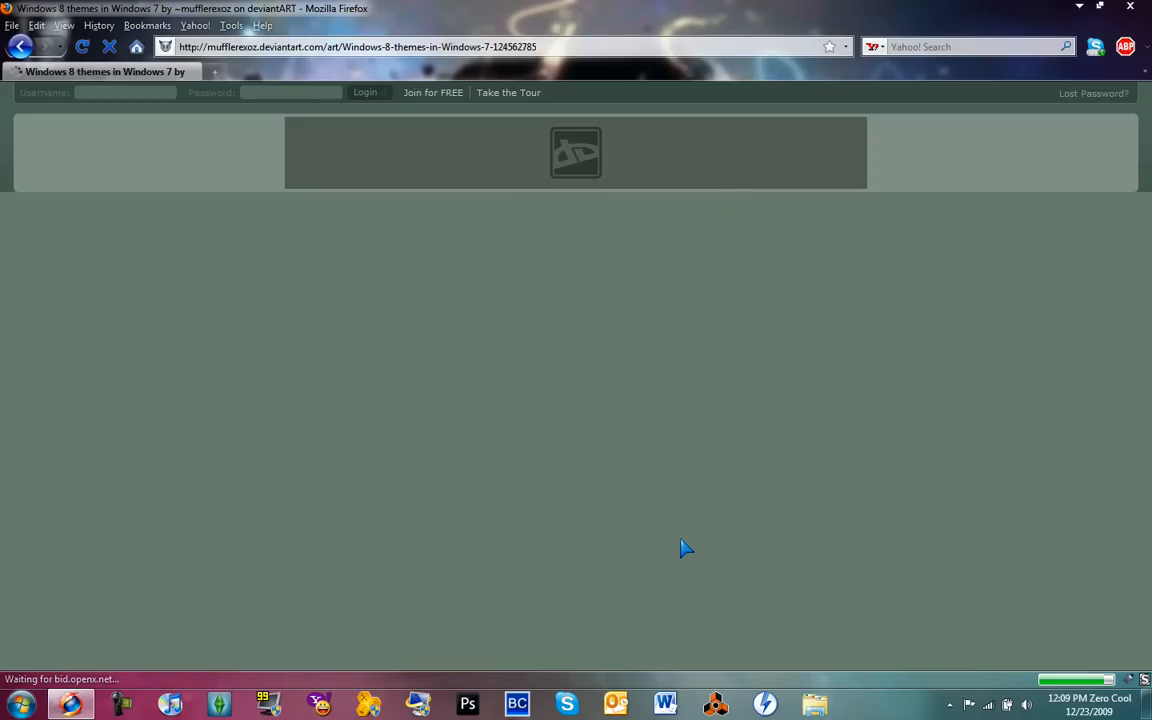
mouse_move(833, 417)
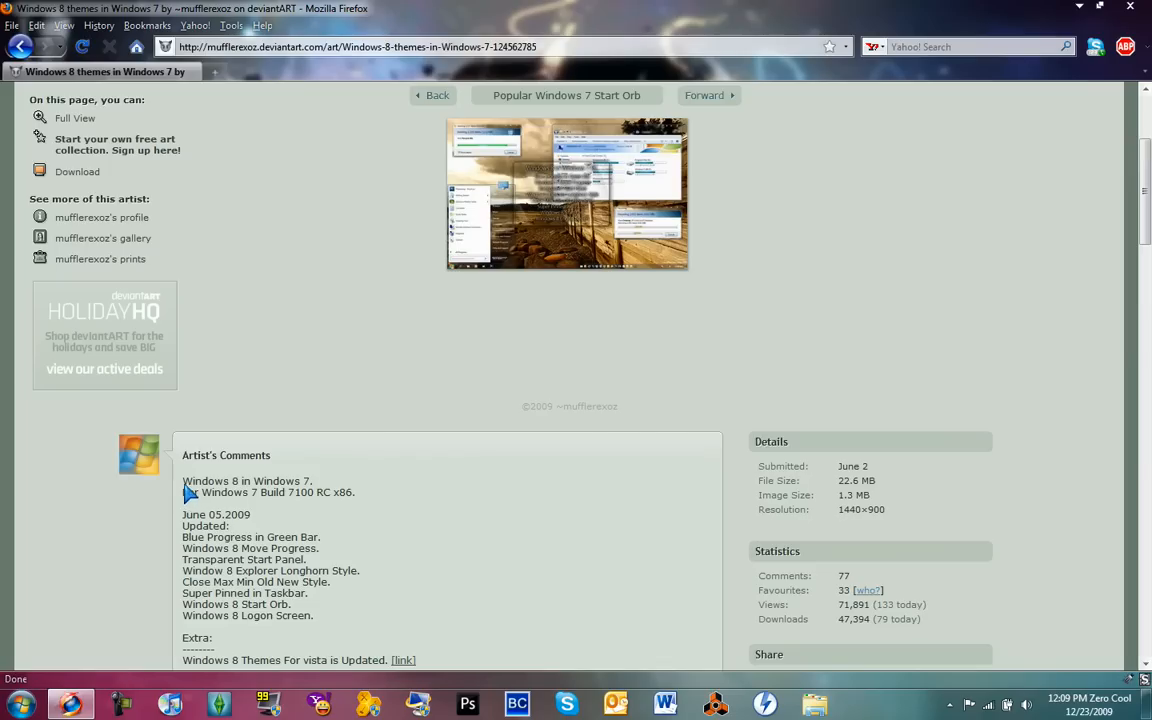
mouse_move(246, 494)
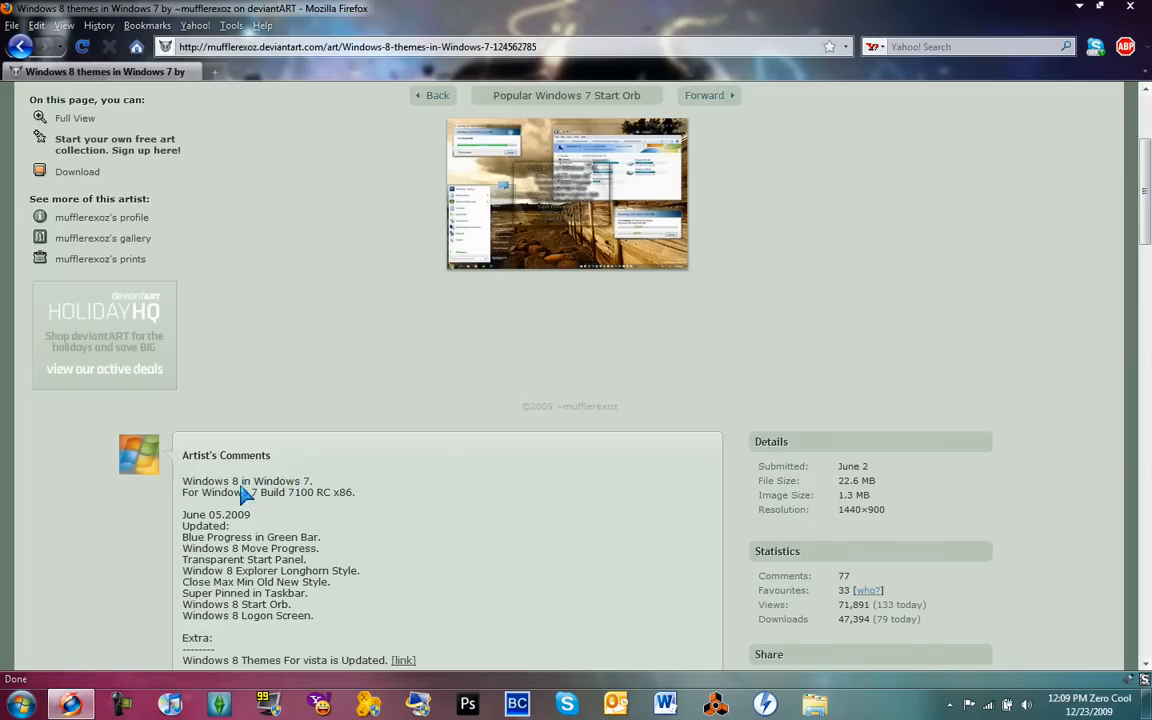
mouse_move(317, 505)
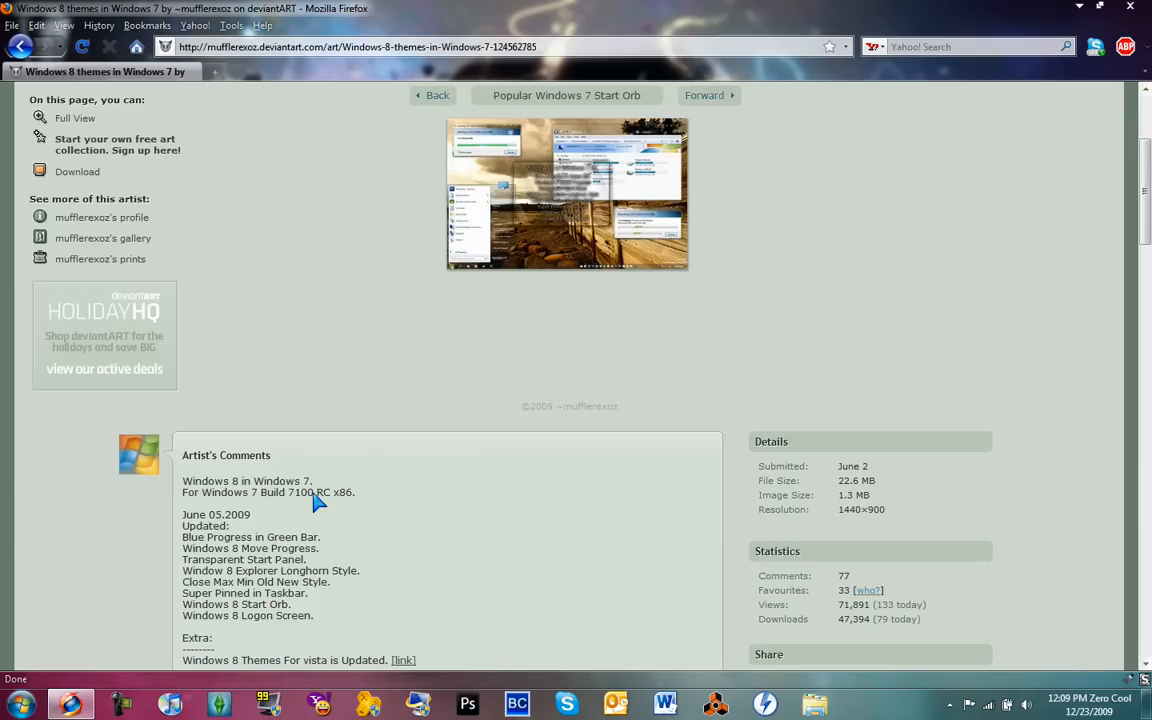
mouse_move(328, 503)
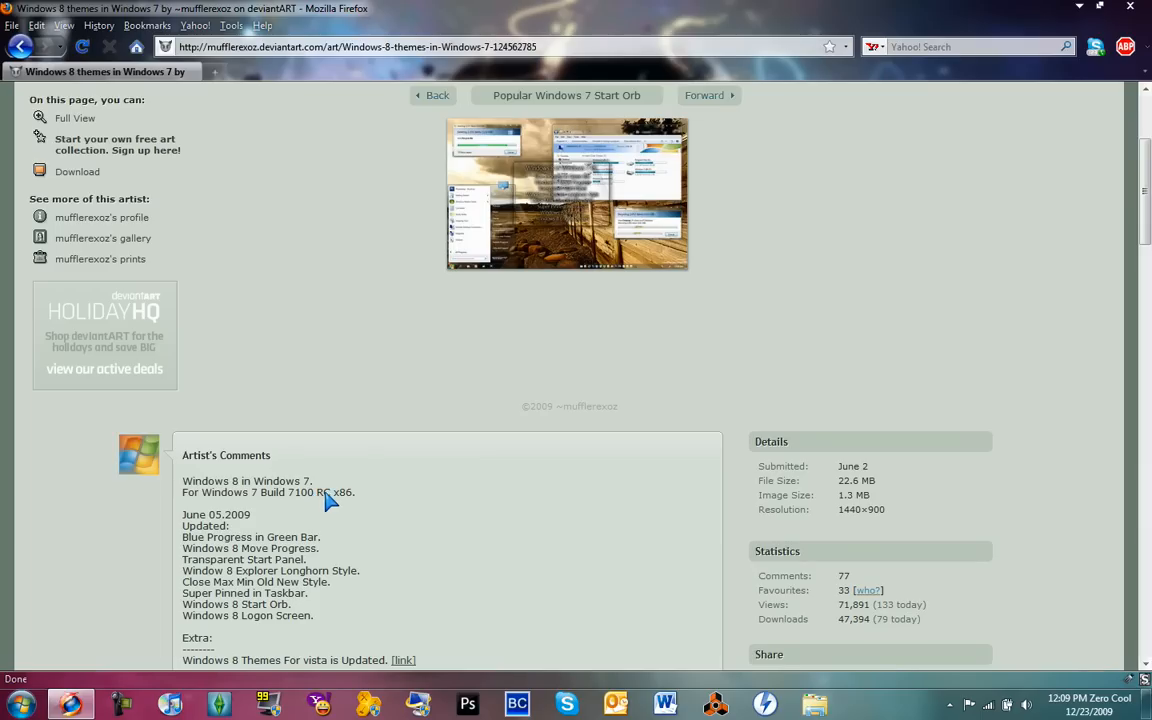
double_click(342, 492)
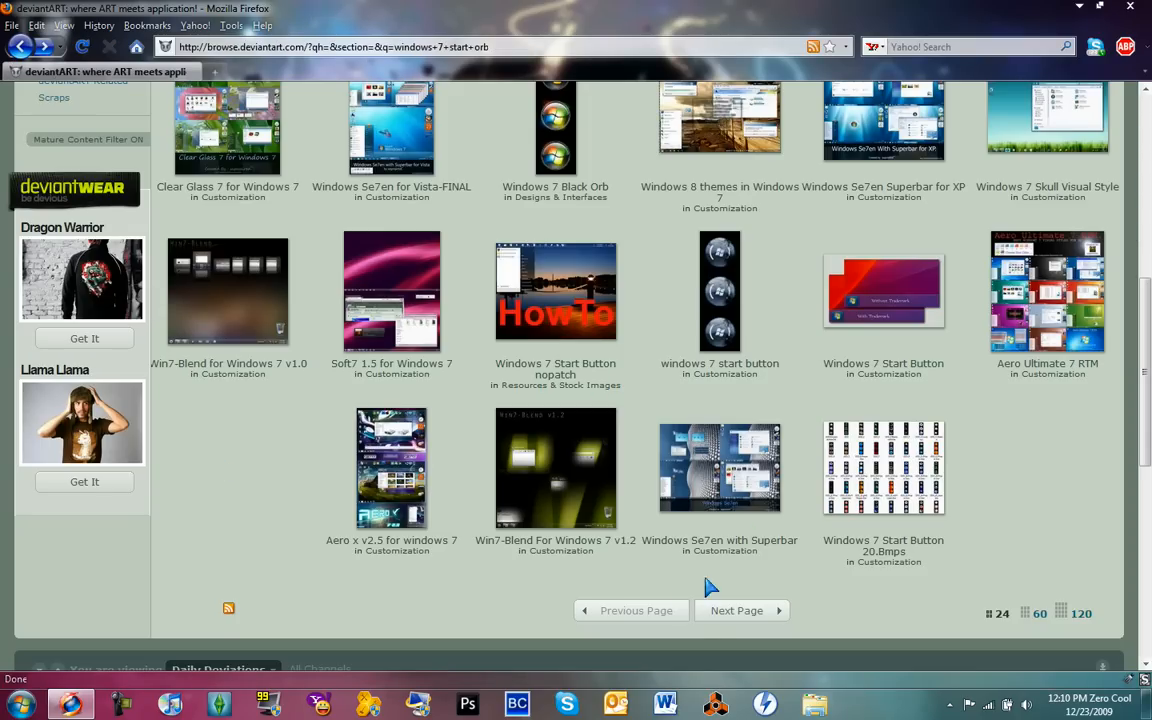
mouse_move(738, 638)
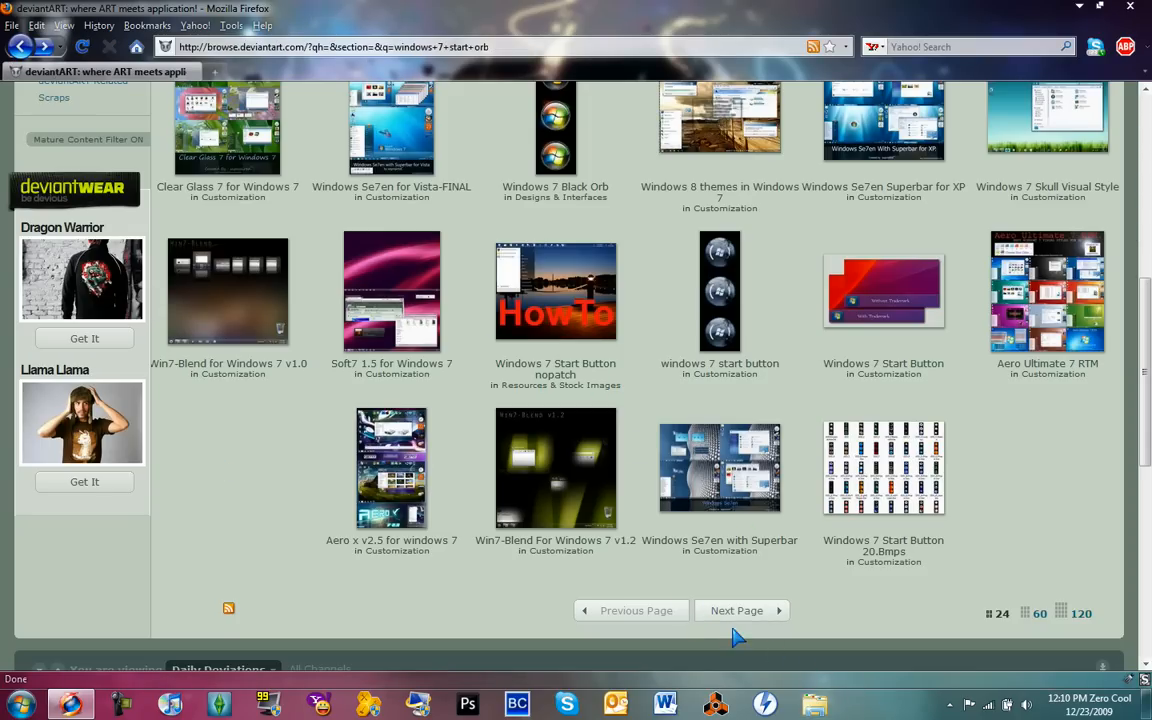
Step: Advance two result pages and open the Funk vs x64 update deviation
left_click(737, 610)
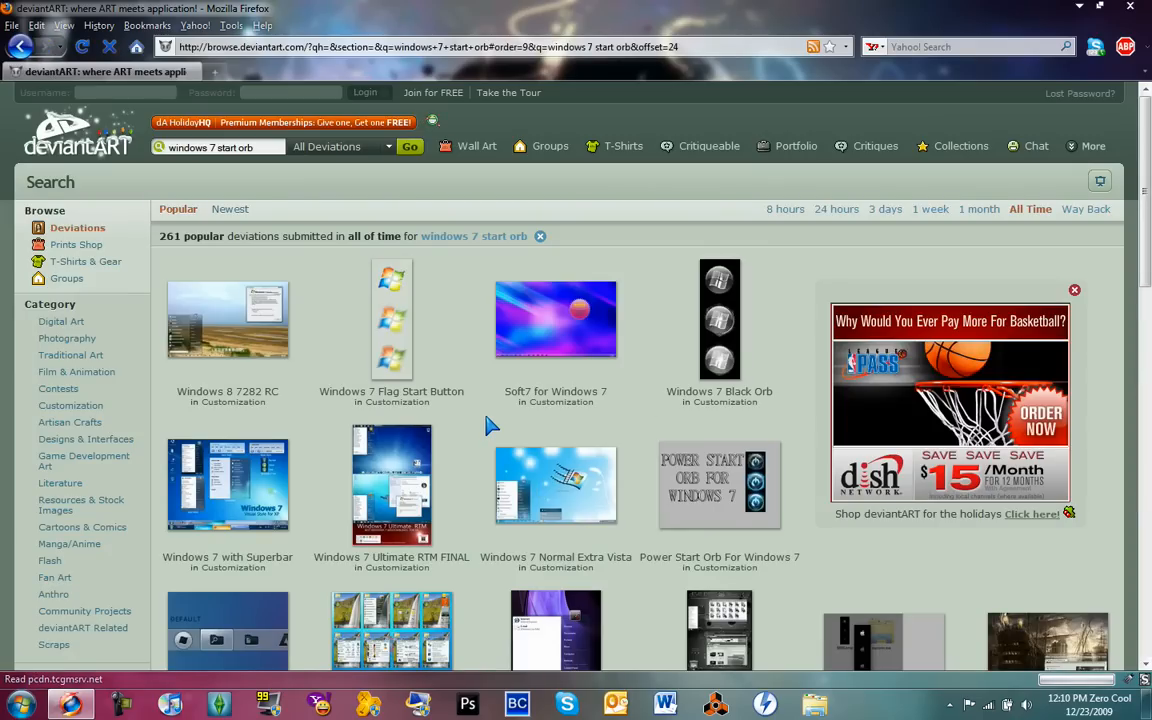
scroll("down", 3)
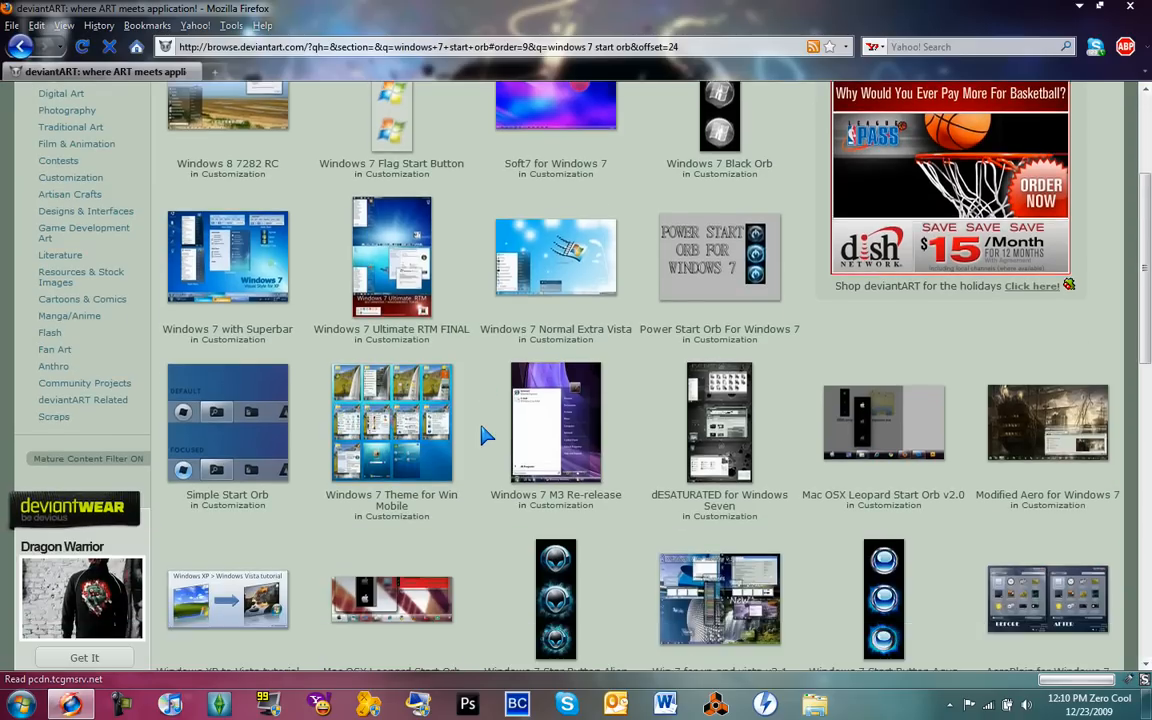
scroll("down", 3)
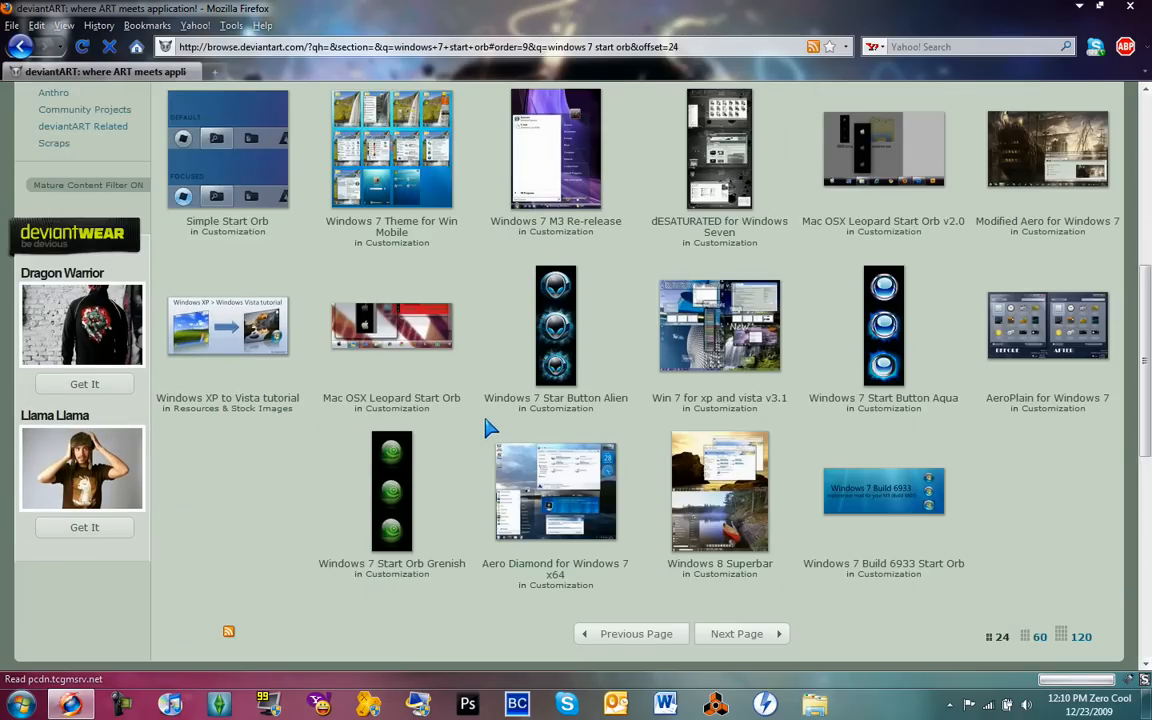
left_click(736, 633)
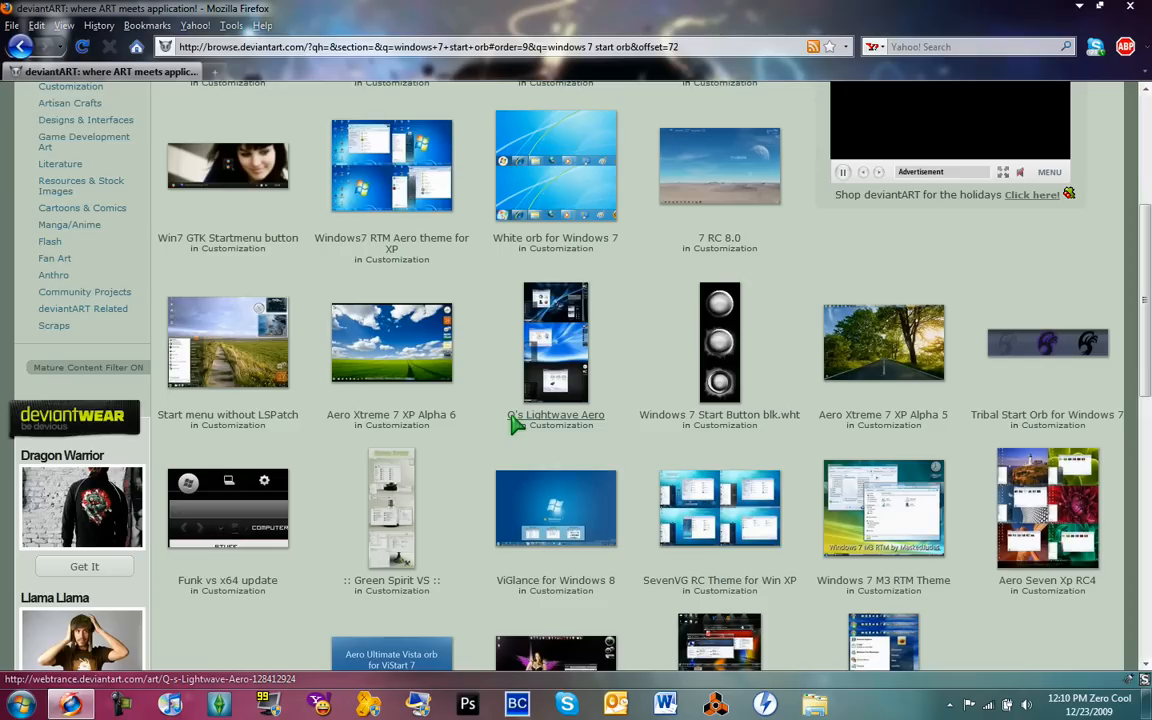
mouse_move(188, 590)
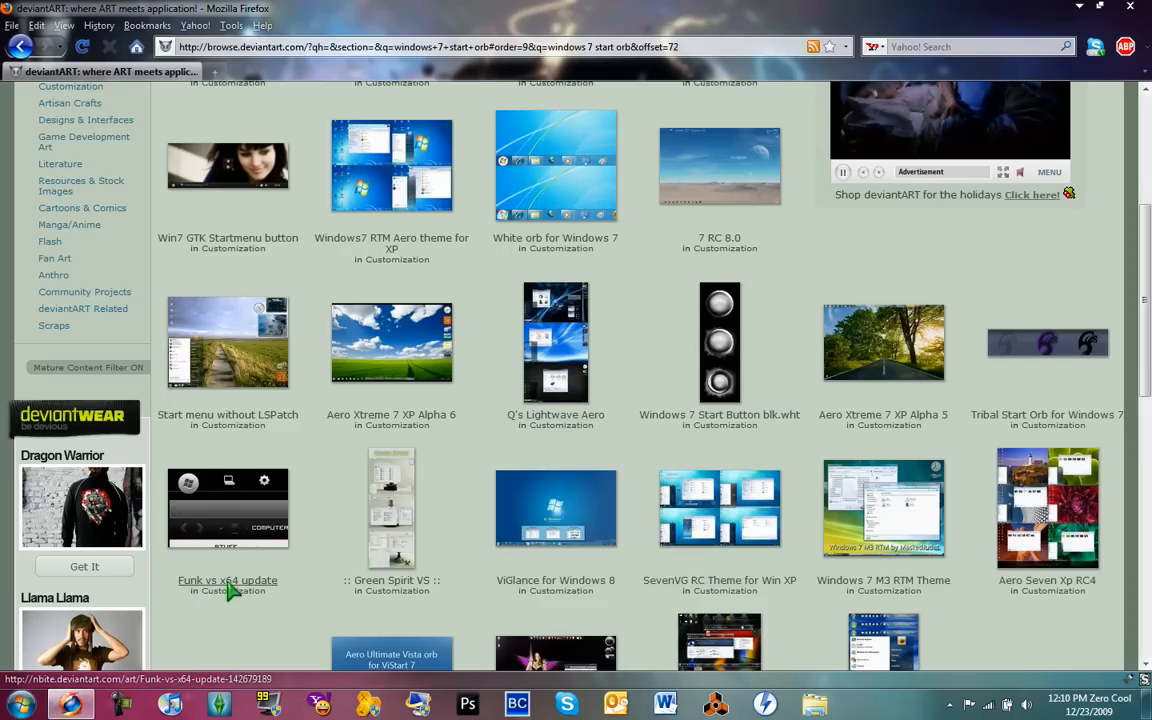
left_click(227, 580)
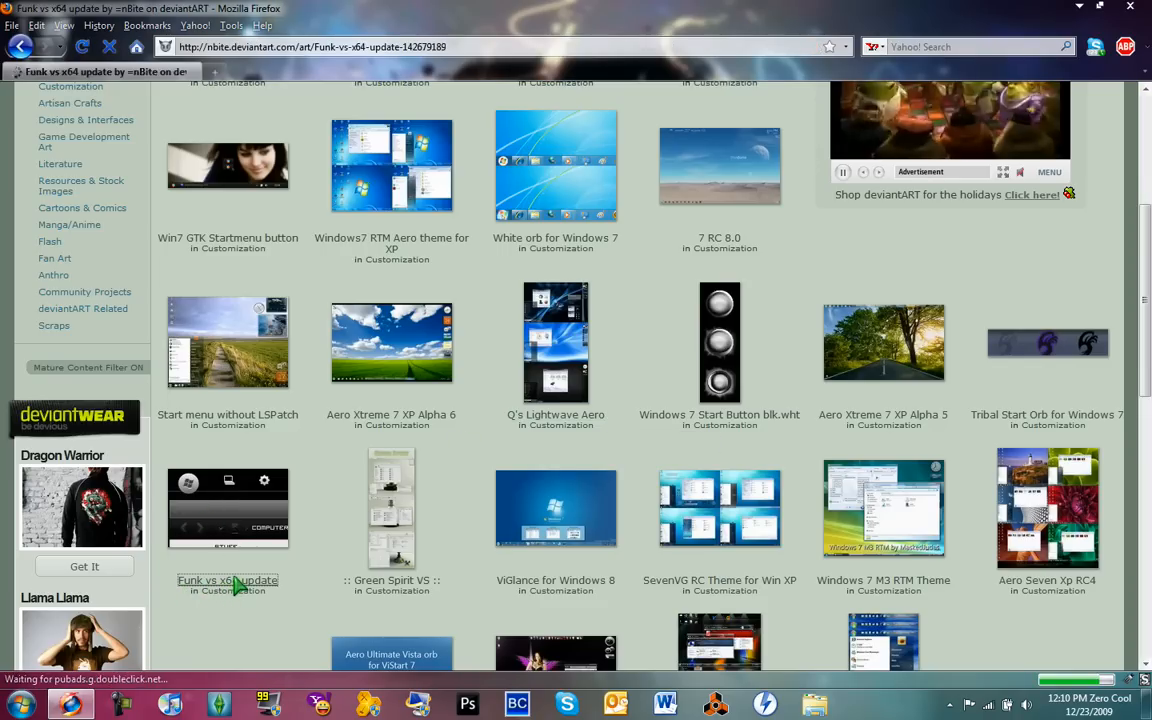
Step: Open the Funk vs x64 update deviation page and scroll through it
left_click(227, 580)
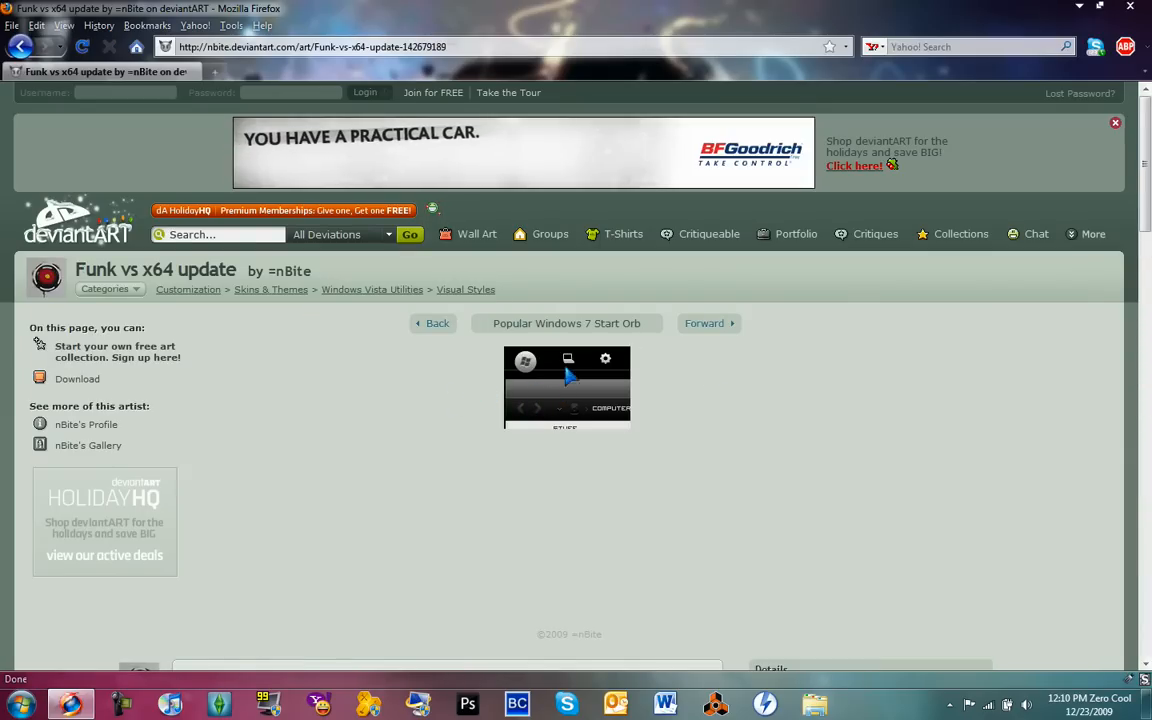
scroll("down", 3)
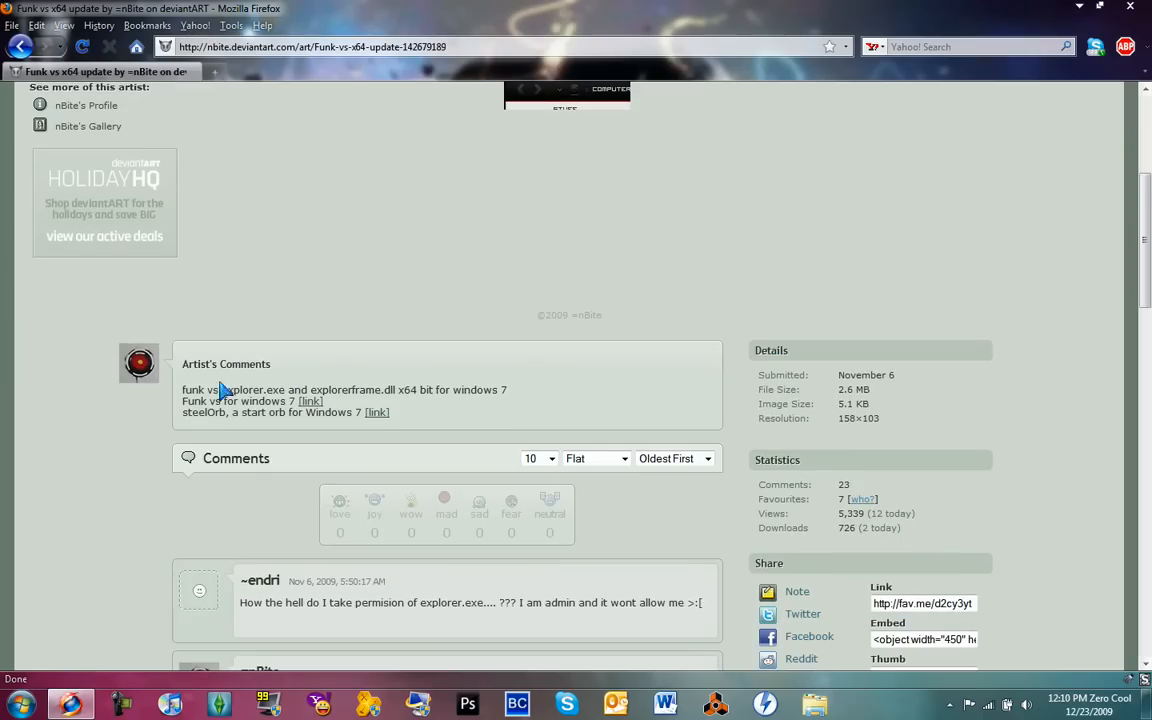
left_click_drag(187, 389, 340, 389)
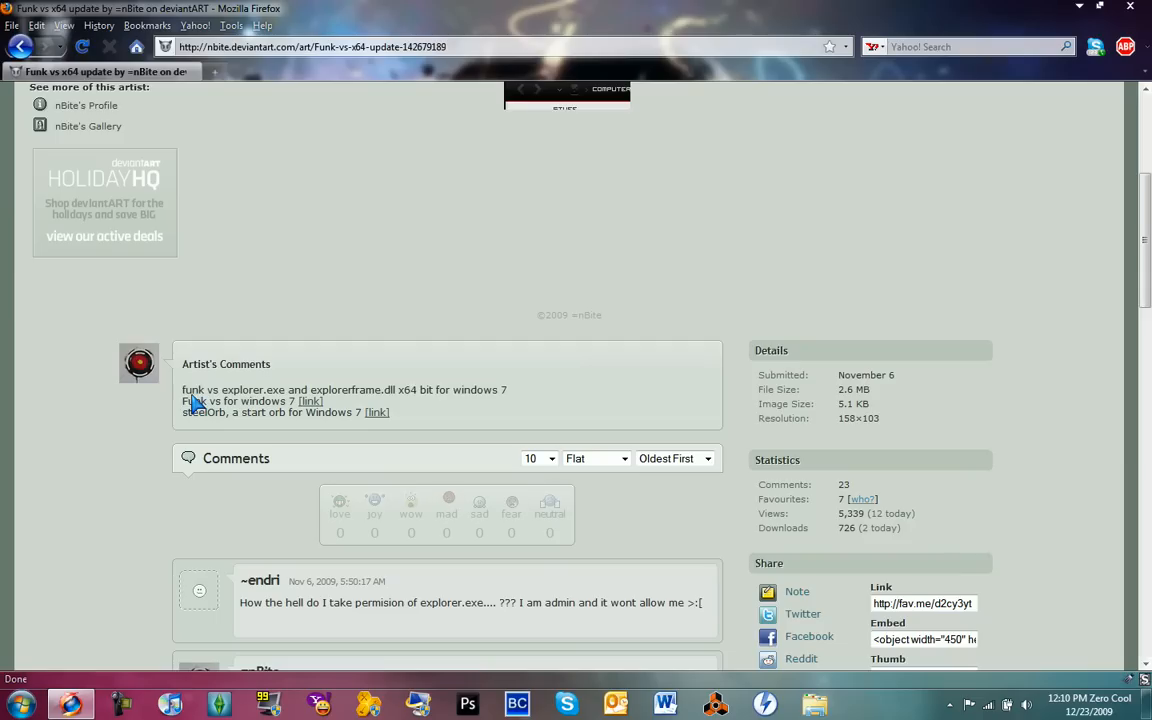
mouse_move(315, 402)
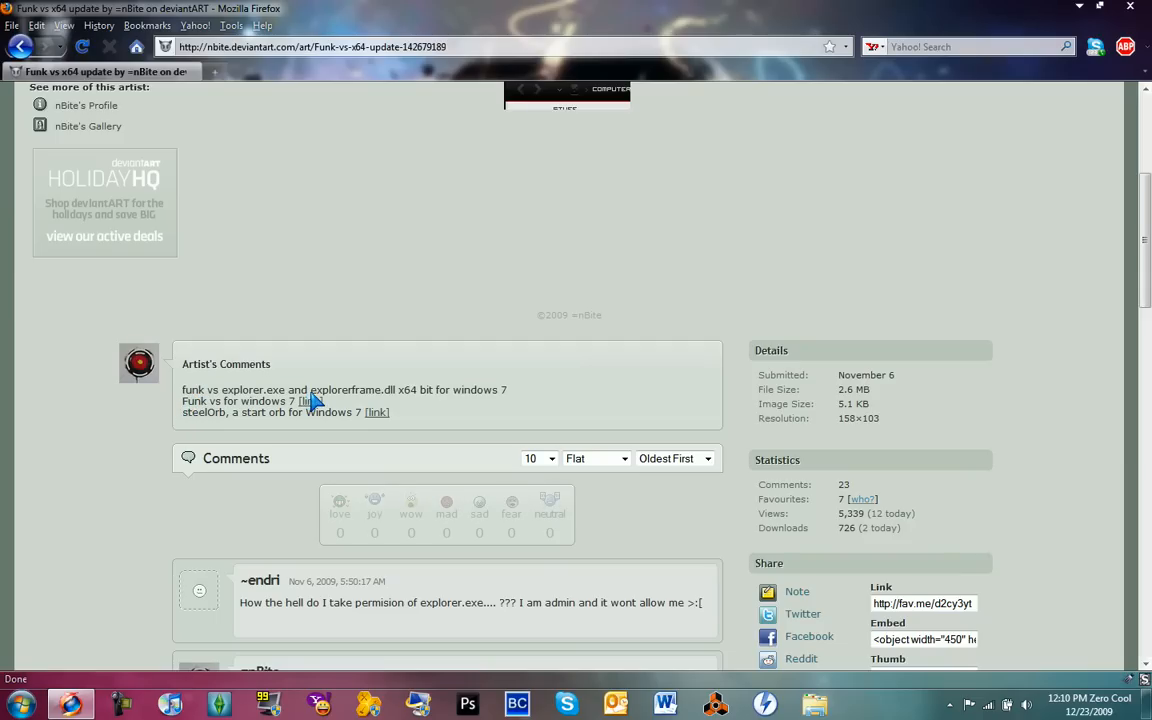
scroll("up", 3)
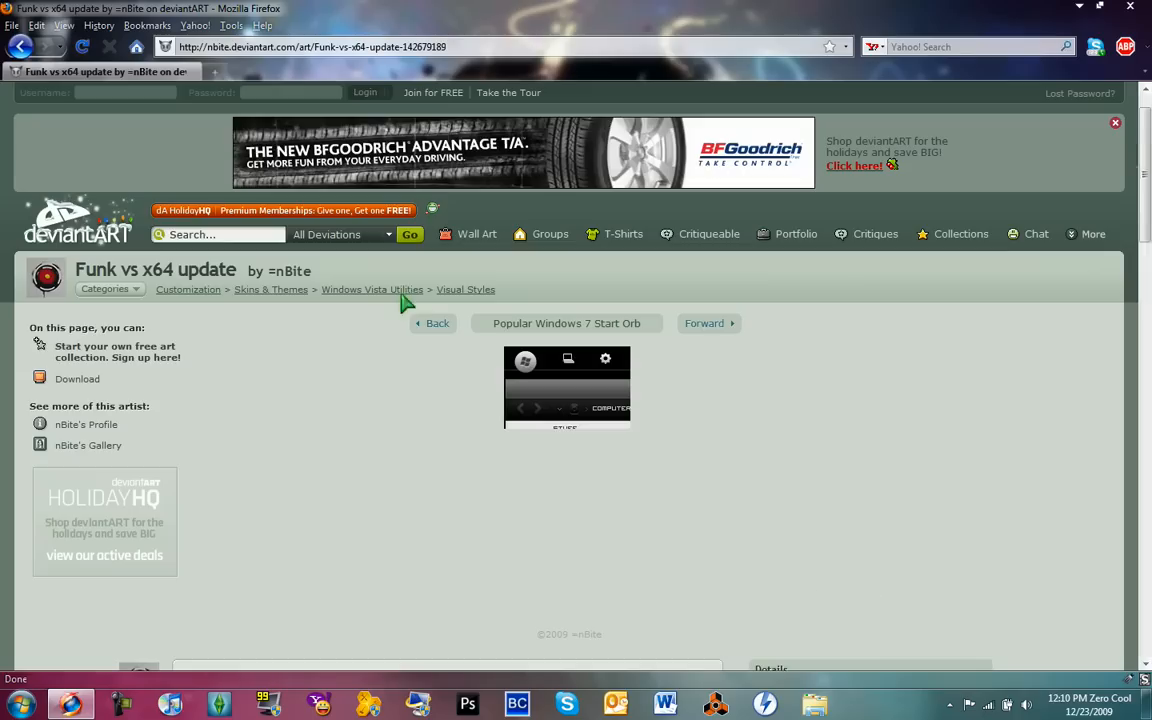
mouse_move(328, 468)
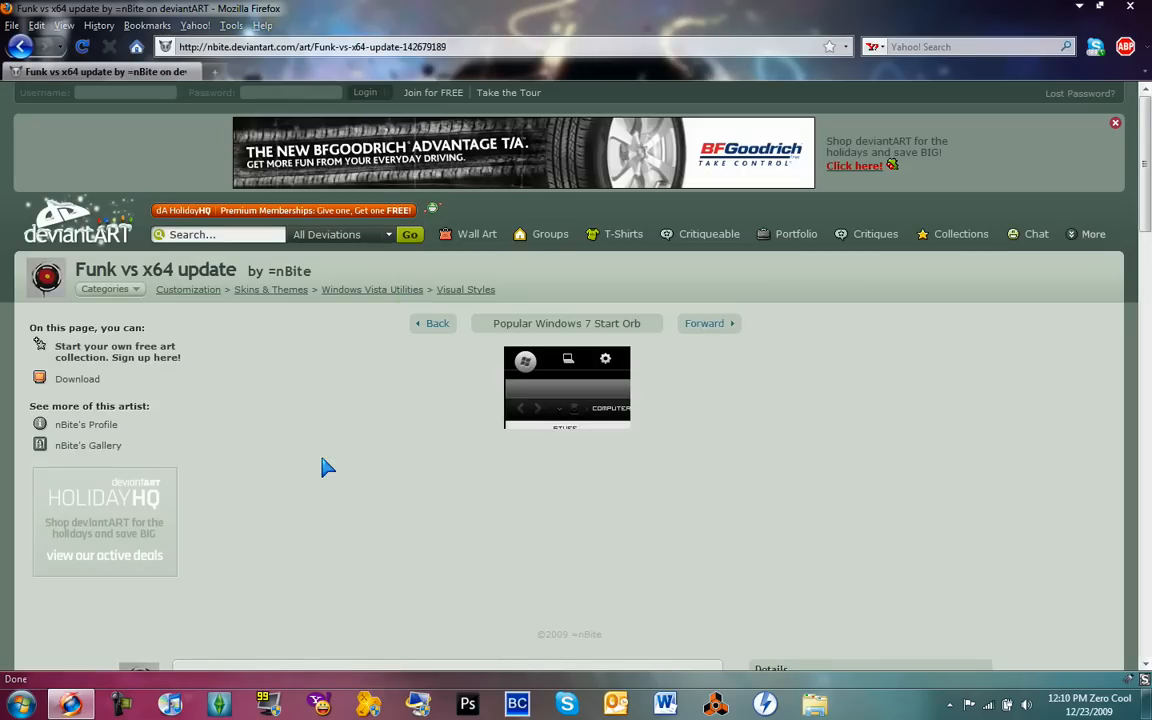
mouse_move(345, 452)
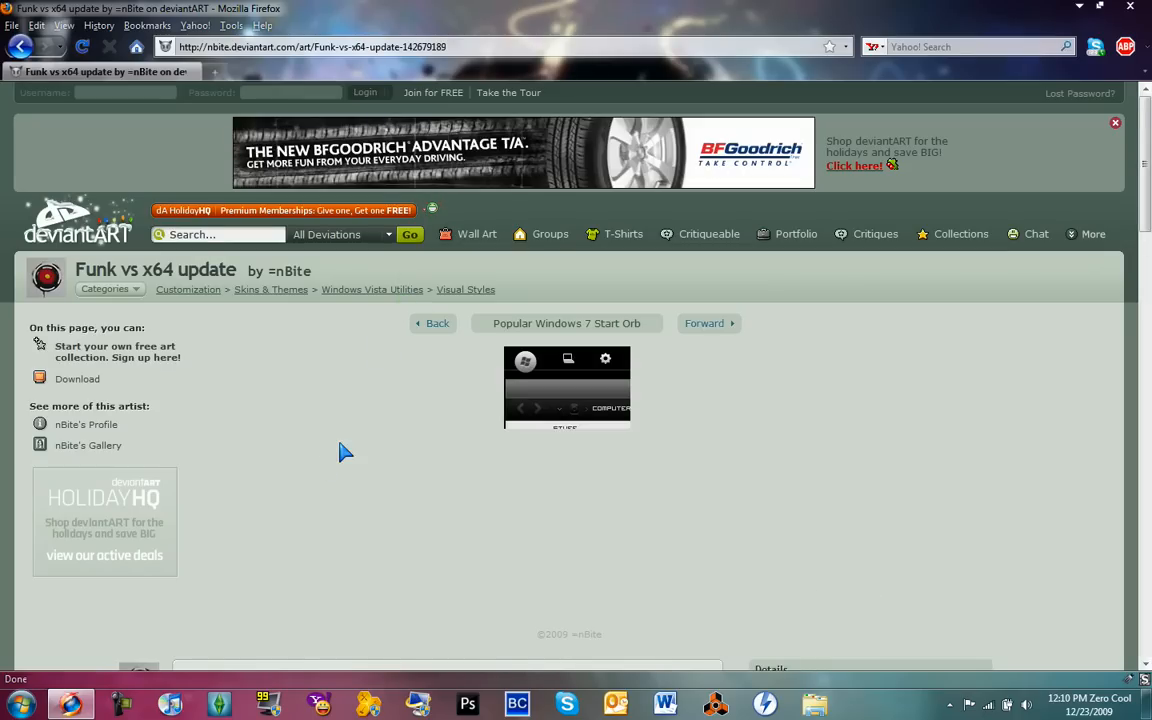
scroll("down", 3)
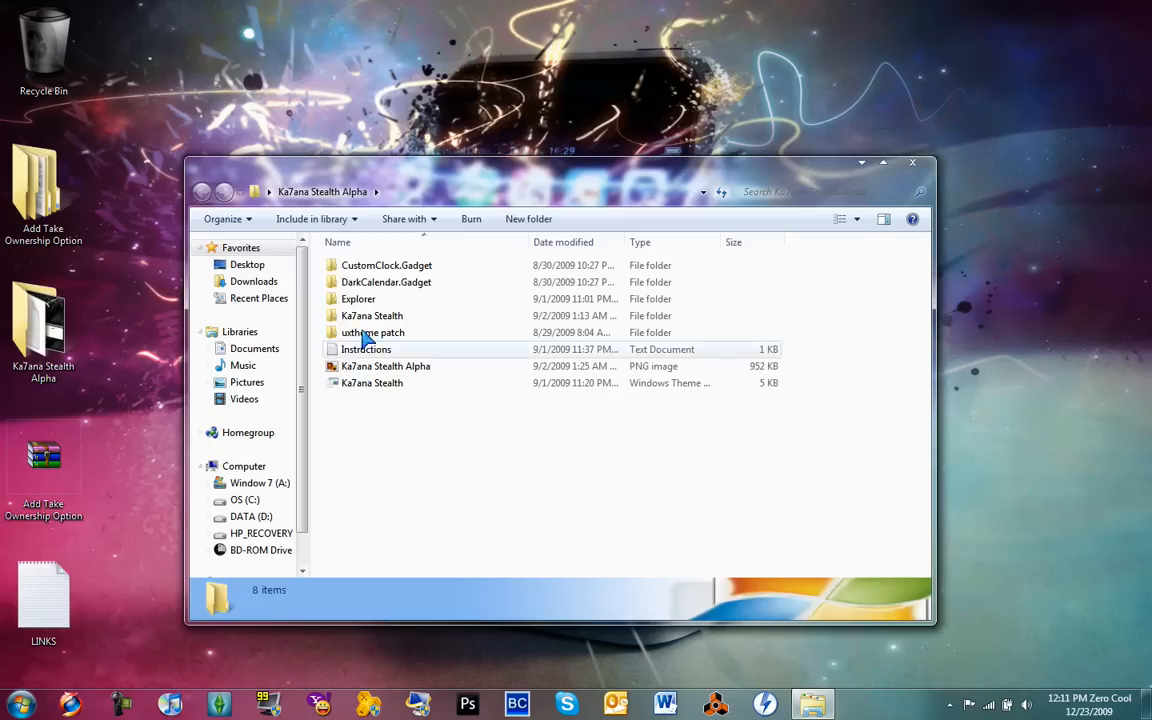
Step: Open the theme pack's Explorer folder and its X86 subfolder
double_click(358, 298)
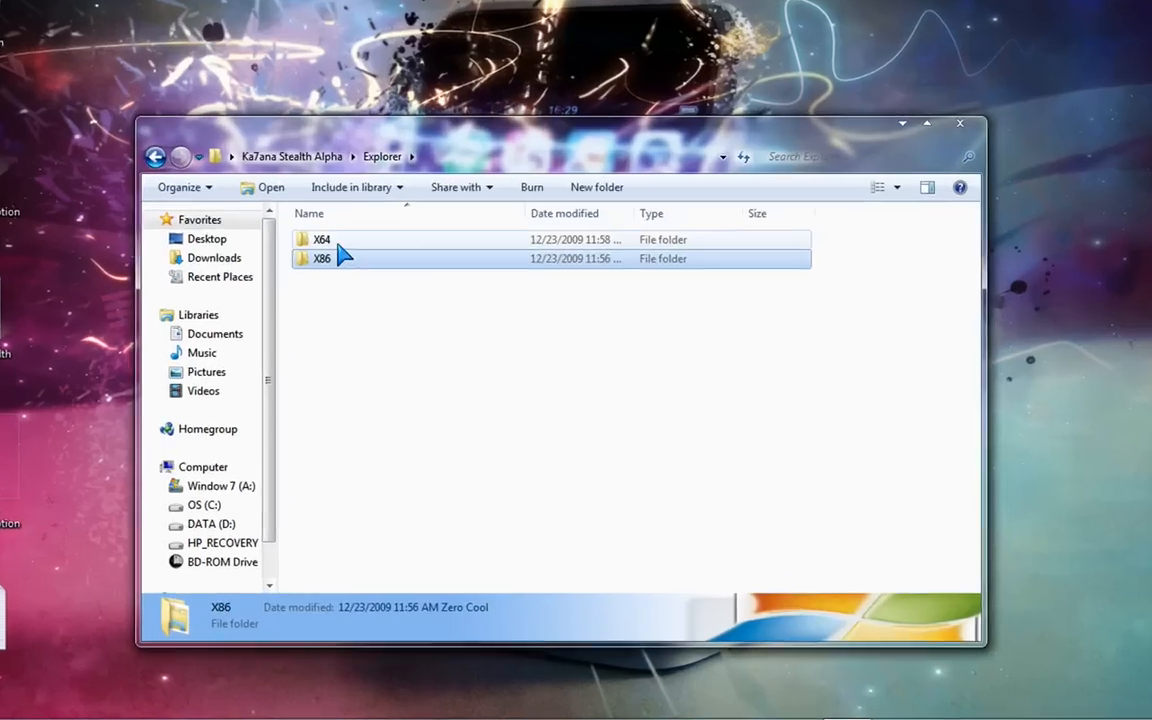
double_click(321, 239)
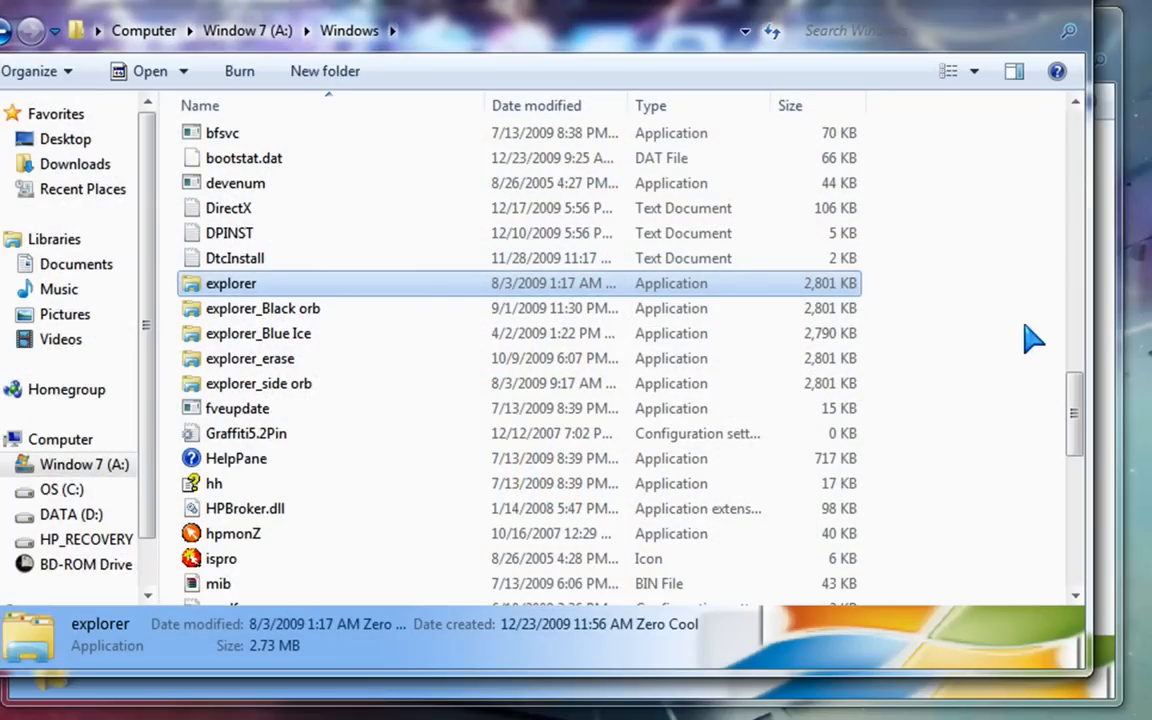
mouse_move(220, 290)
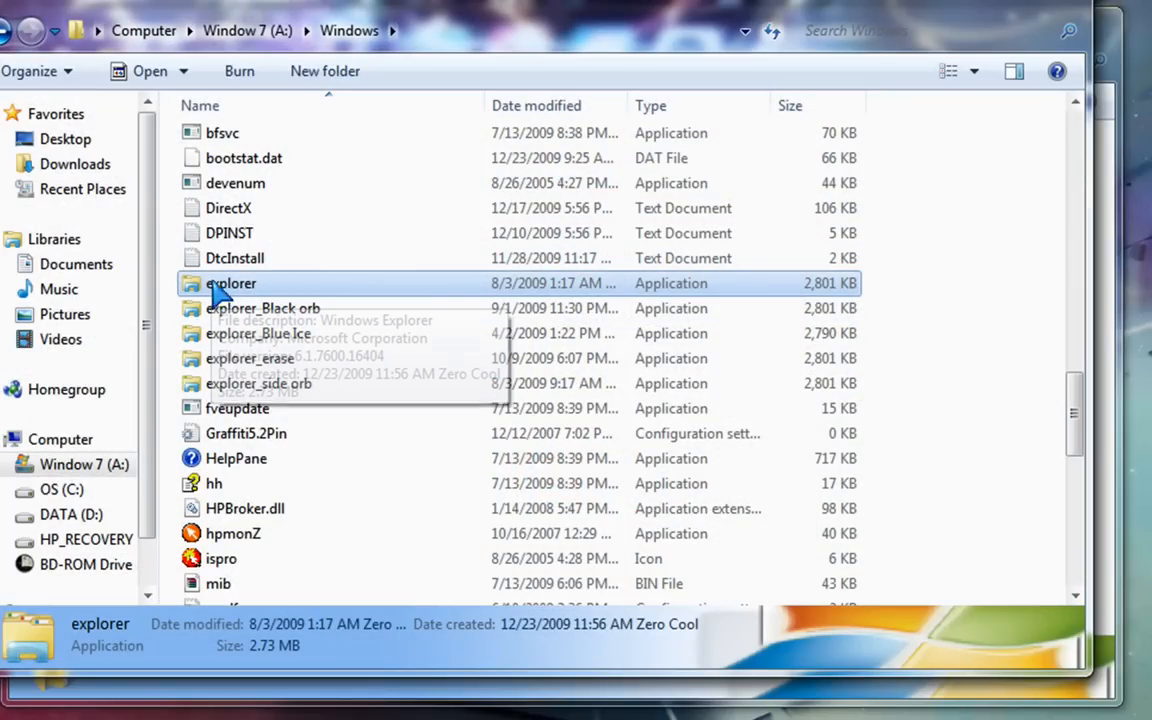
Step: Rename explorer to explorer_Backup, granting administrator permission
right_click(230, 283)
type("_B")
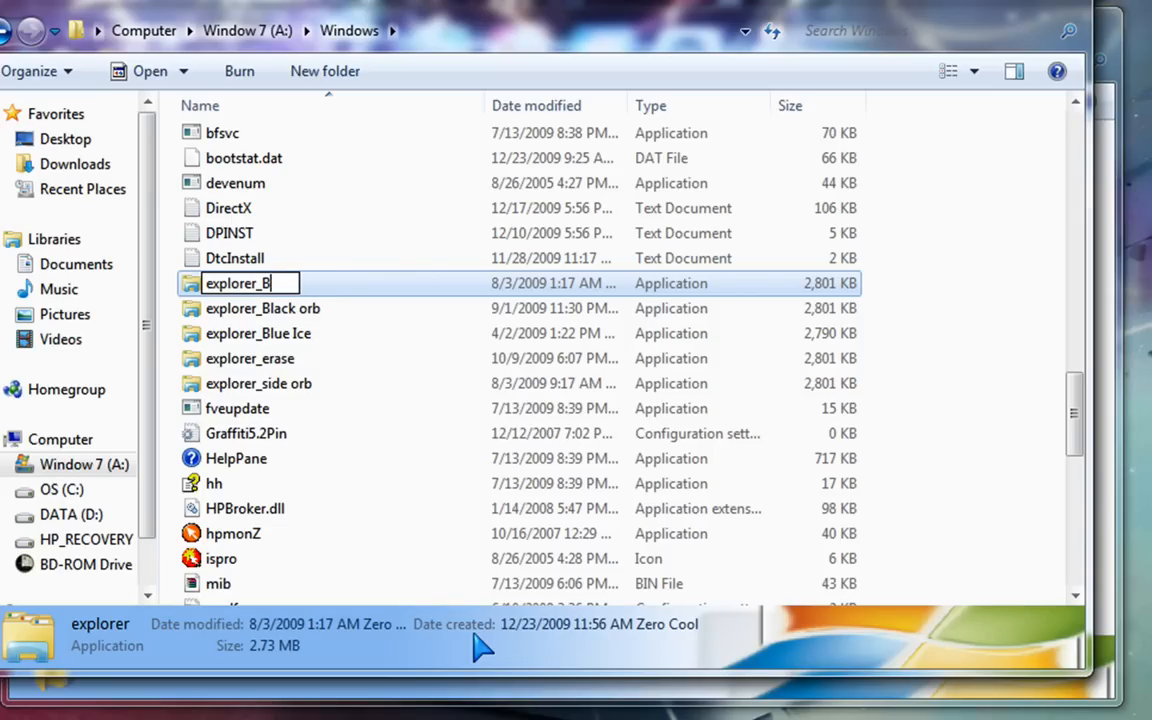
type("ackup")
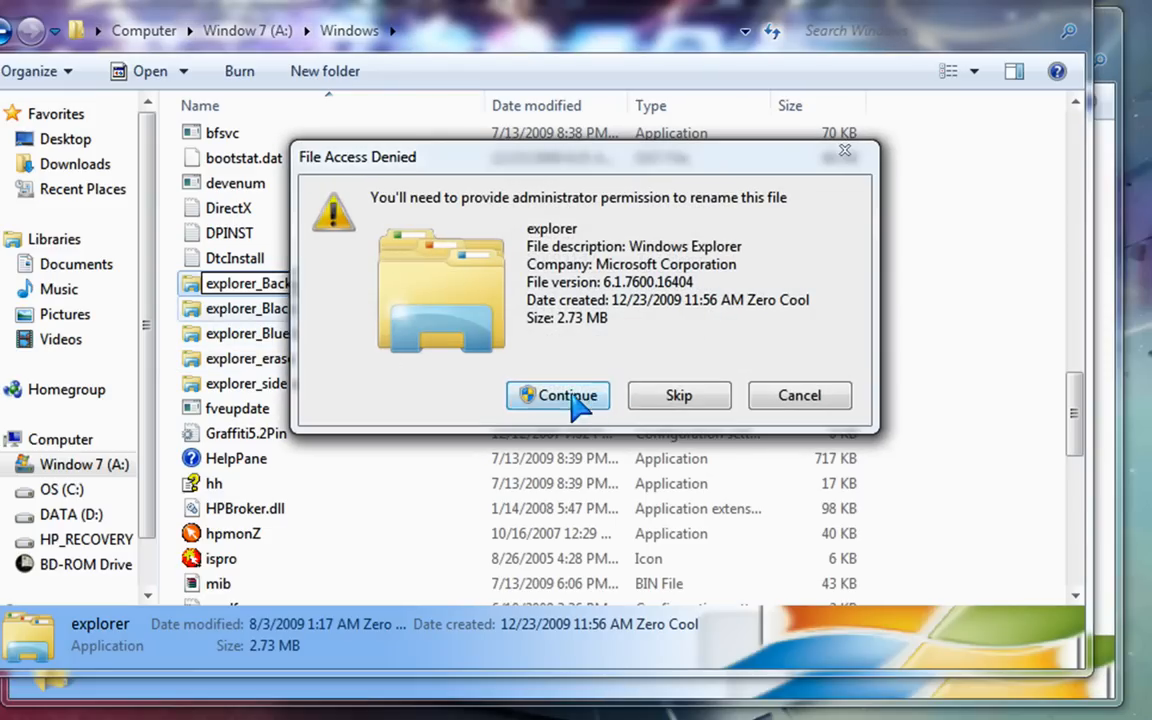
left_click(557, 395)
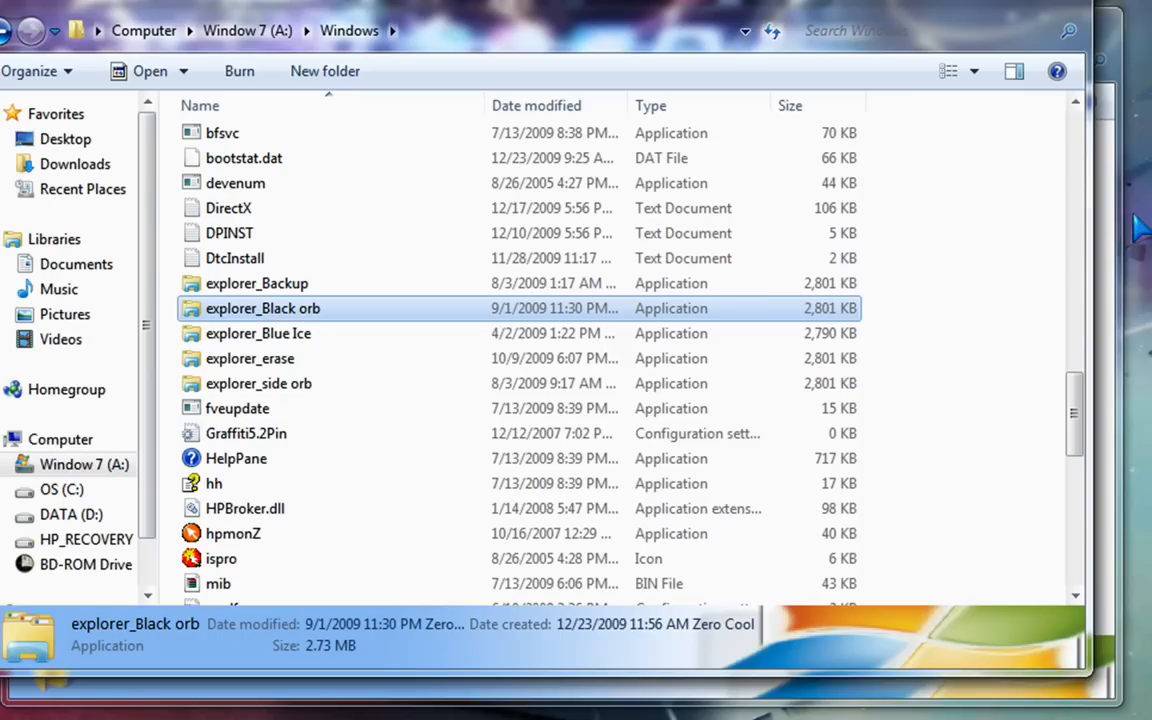
mouse_move(235, 325)
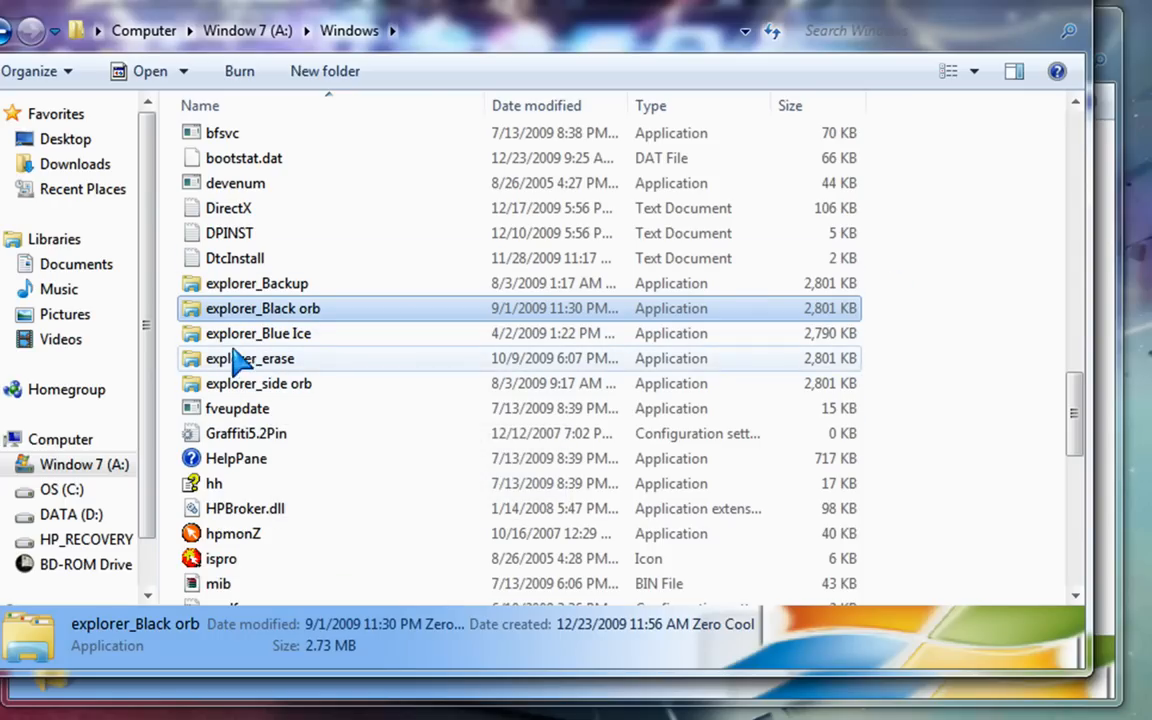
Step: Send explorer_erase to the Recycle Bin and dismiss the item-not-found message
left_click(250, 358)
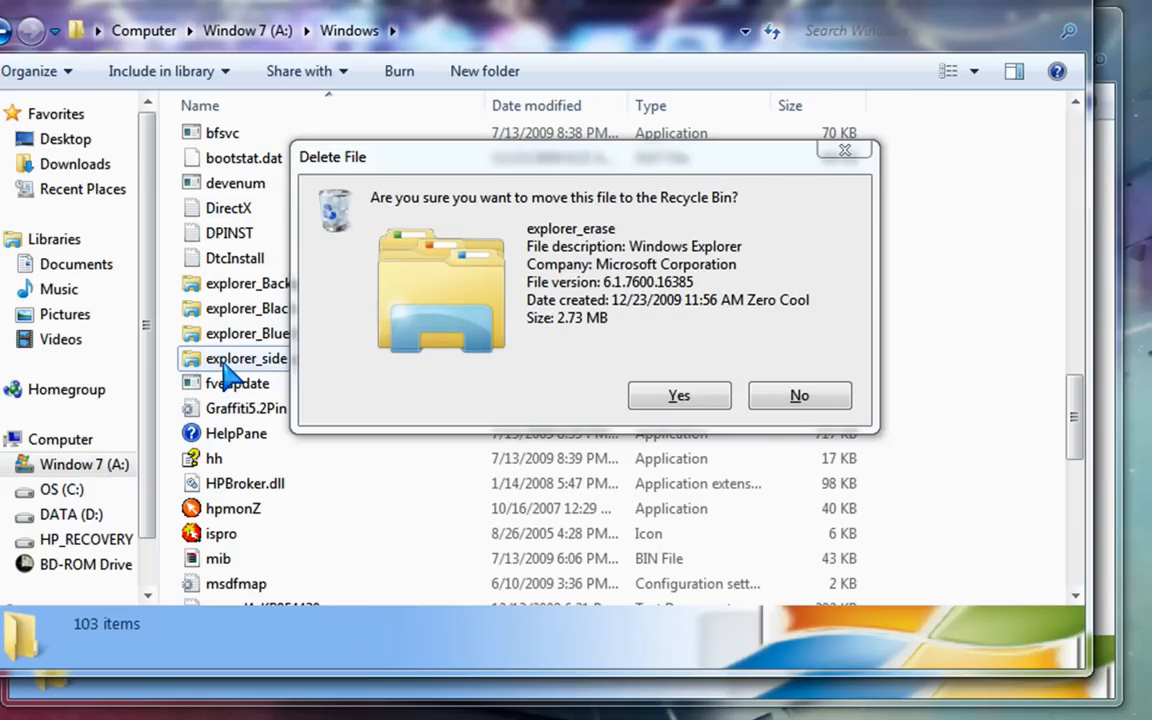
left_click(679, 395)
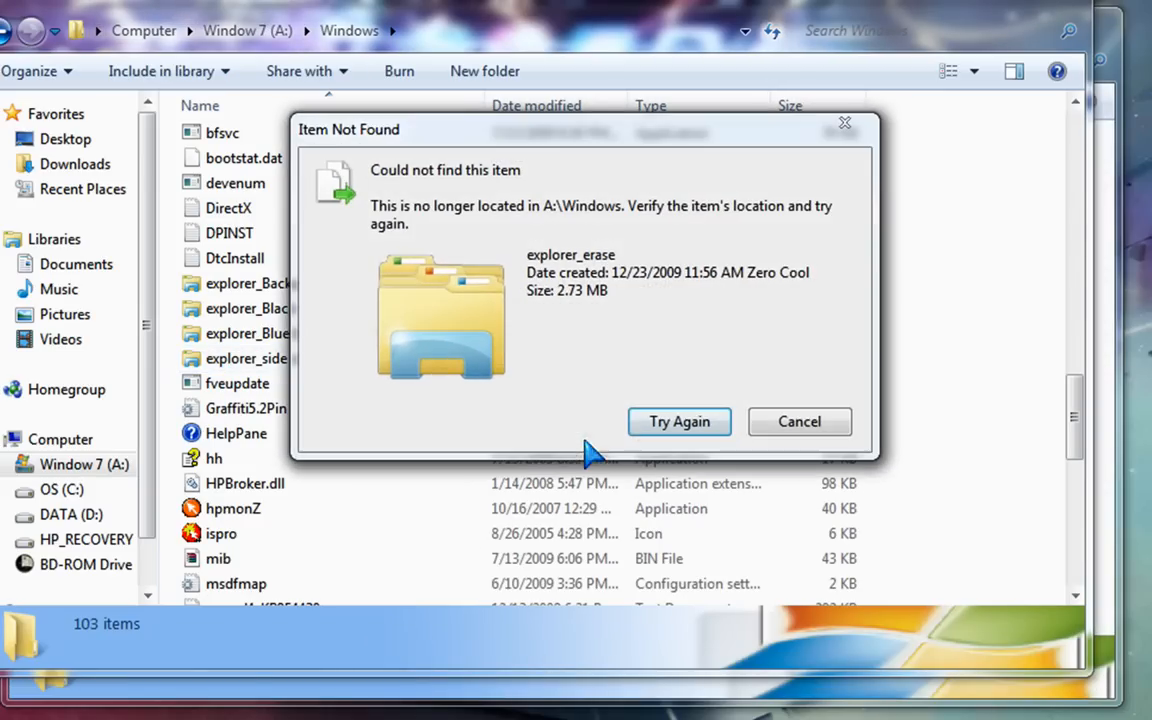
left_click(799, 421)
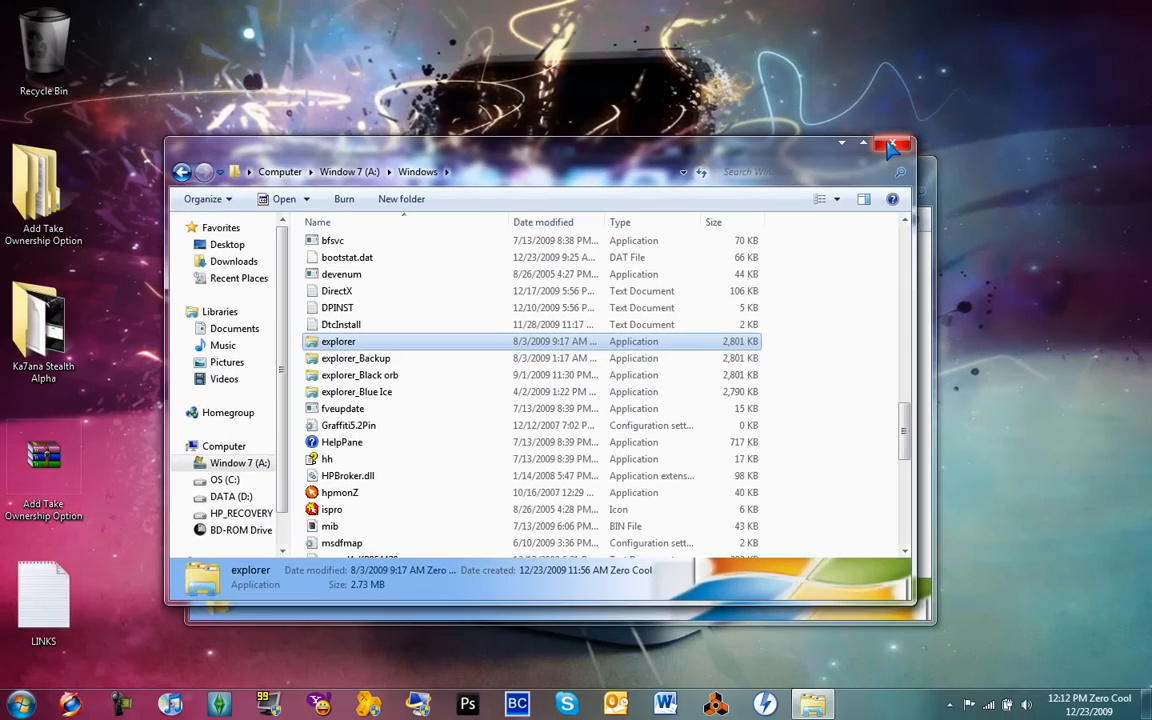
Step: Close the Windows folder window, then end the explorer.exe process from Task Manager's Processes list
left_click(892, 143)
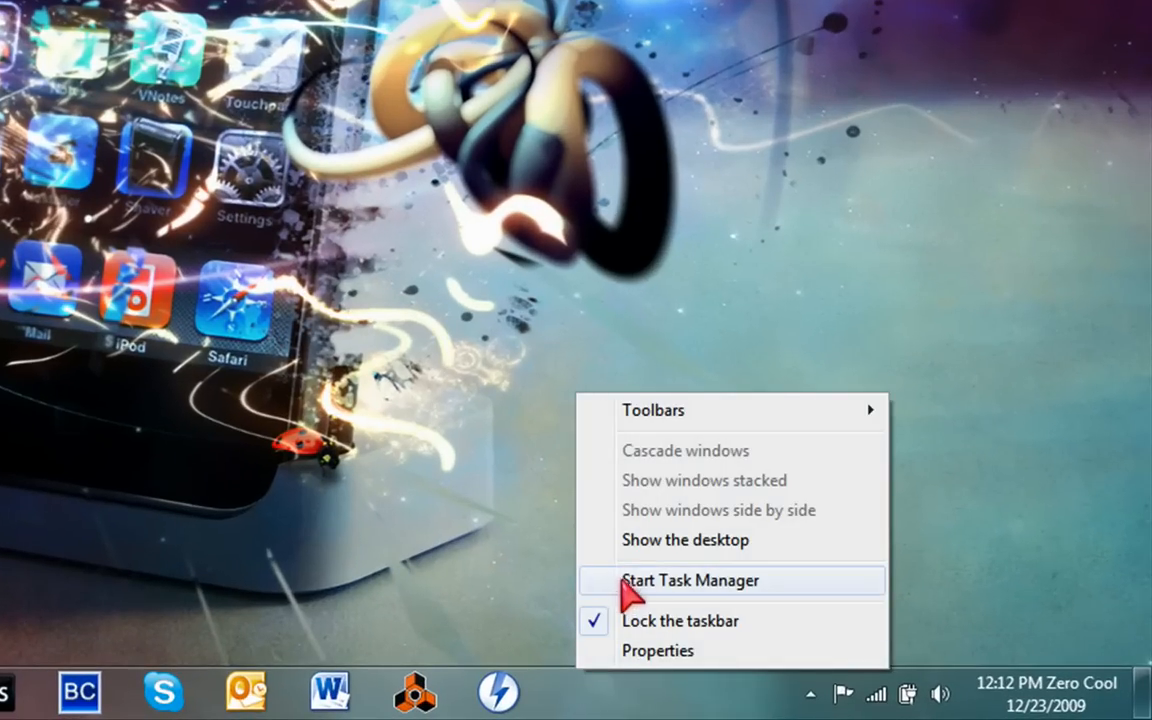
left_click(688, 580)
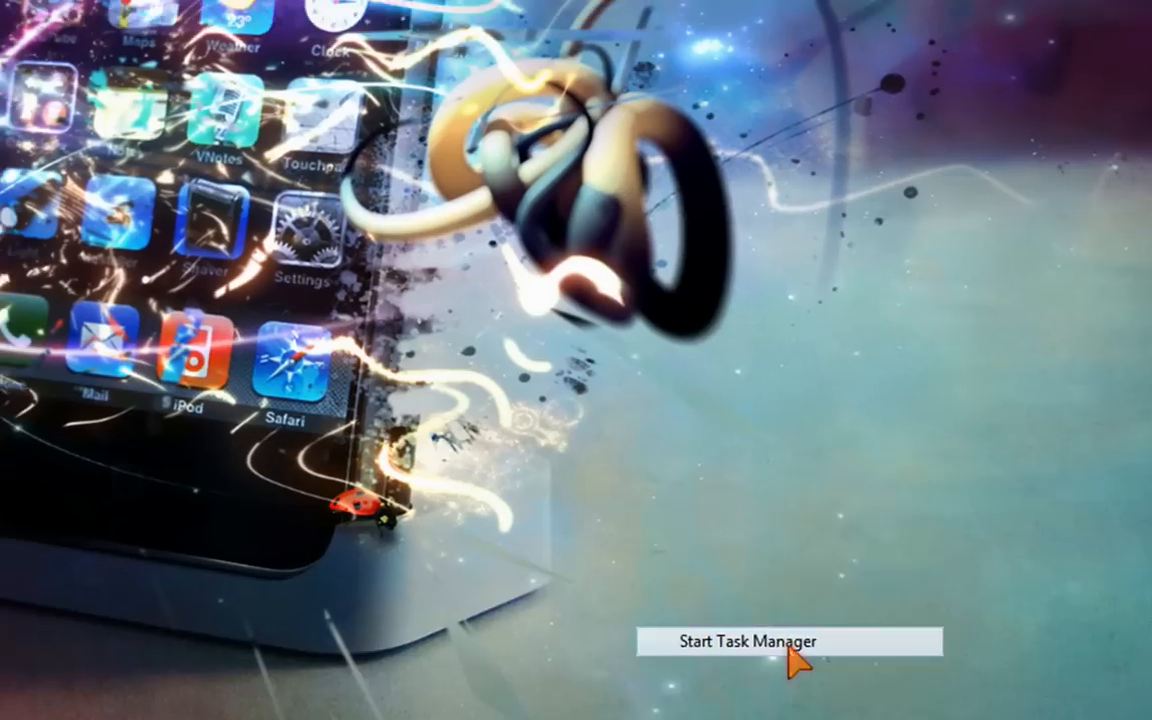
left_click(747, 641)
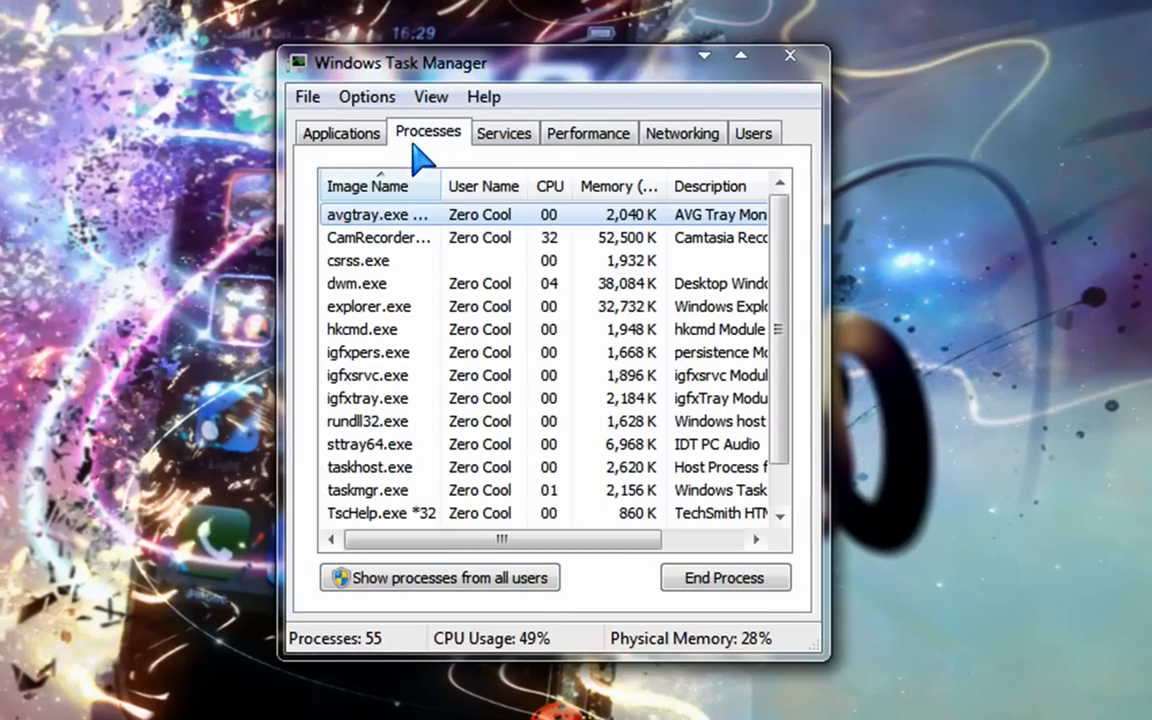
left_click(368, 306)
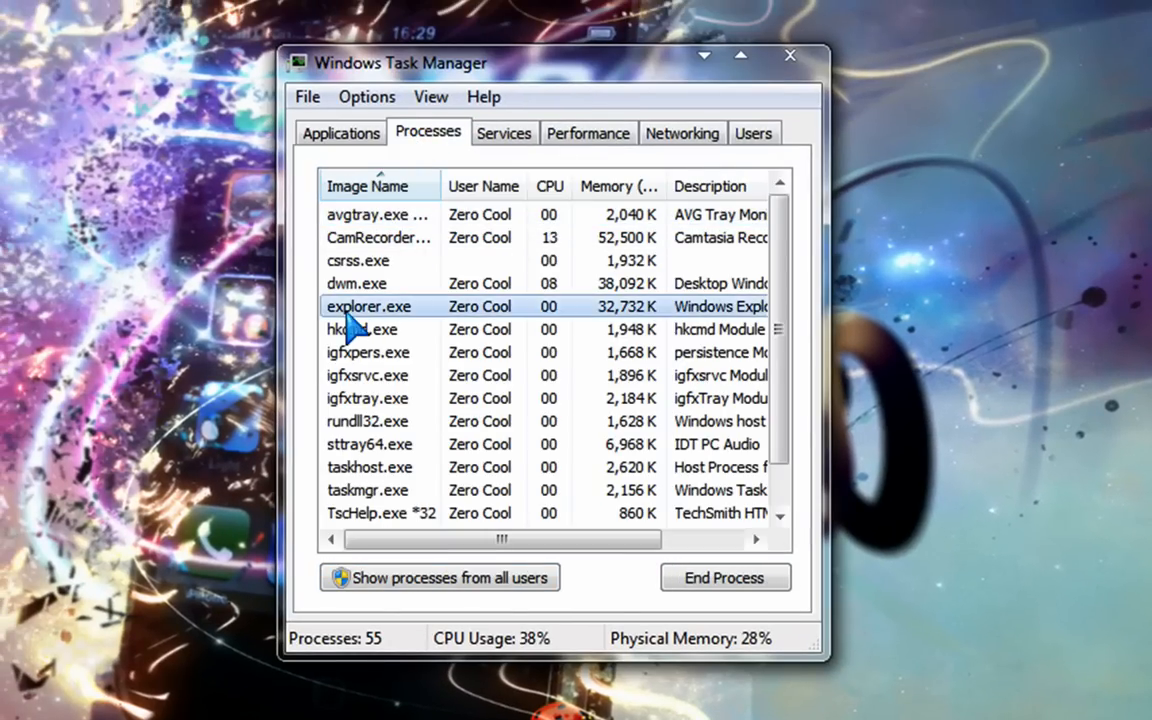
left_click(725, 577)
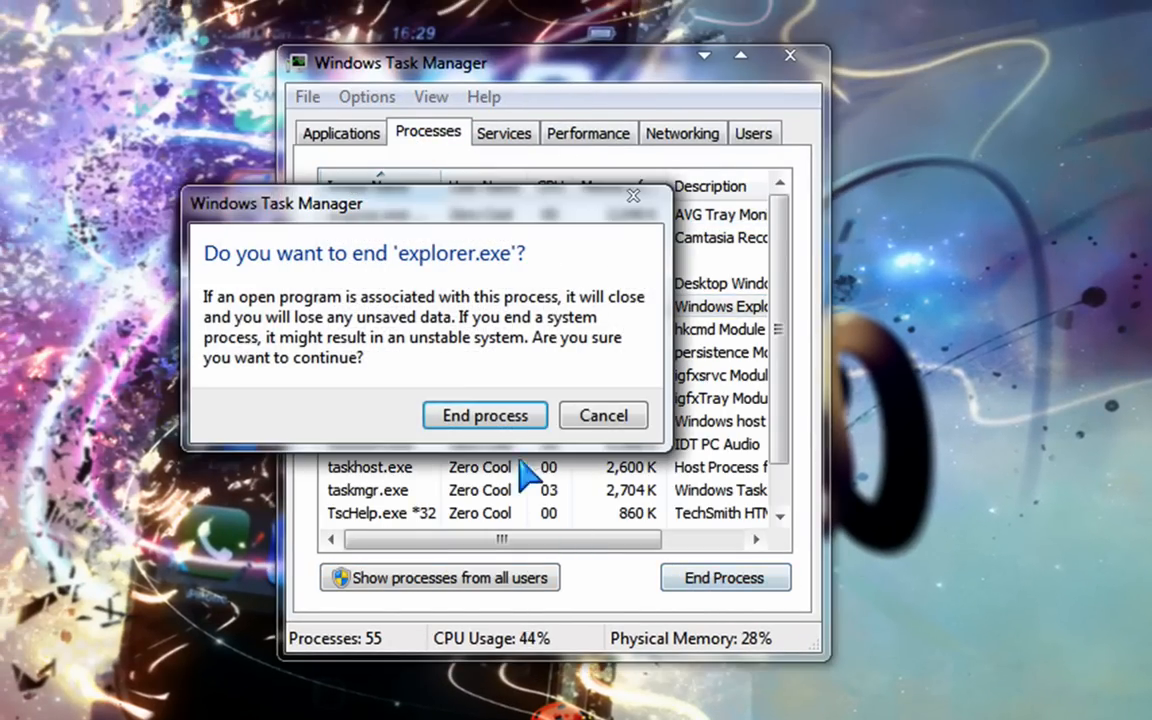
mouse_move(255, 290)
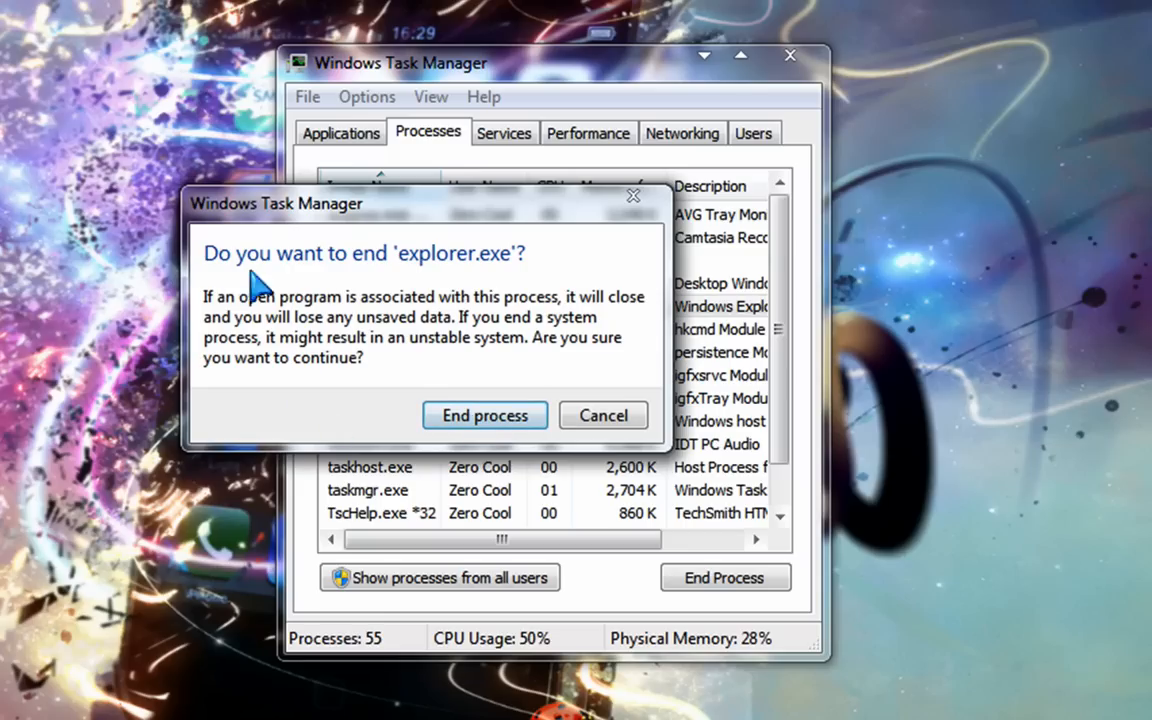
left_click(602, 415)
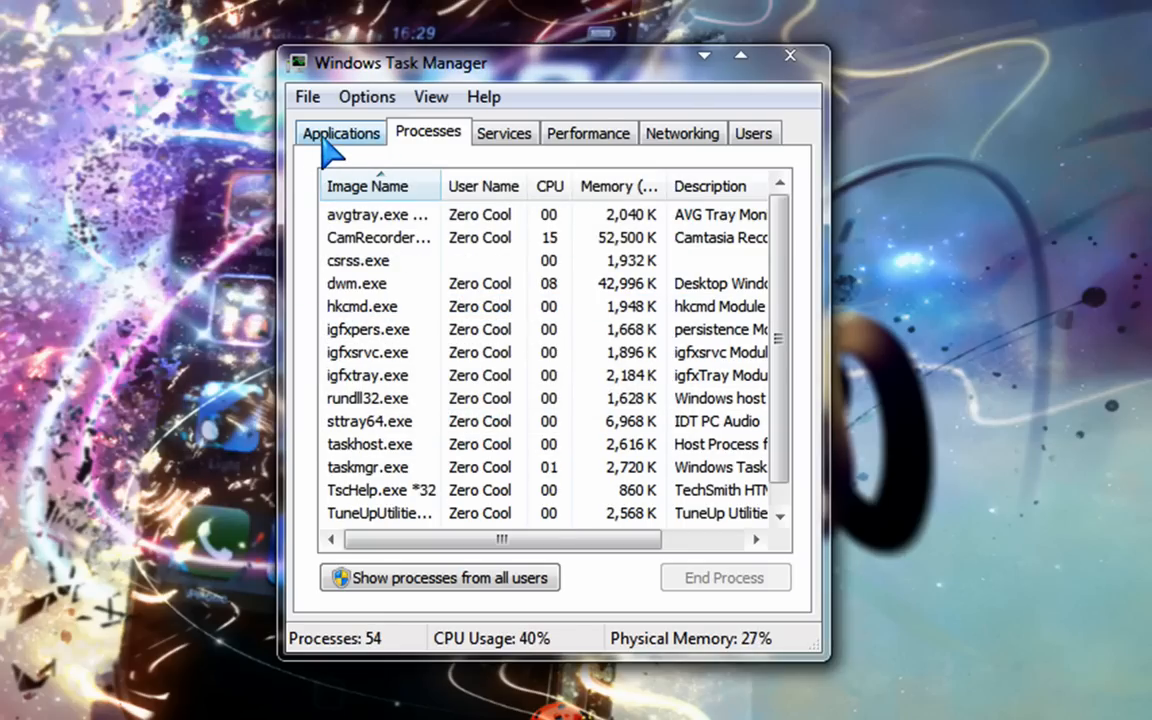
Step: Run explorer.exe as a new task from Task Manager's Applications tab
left_click(340, 133)
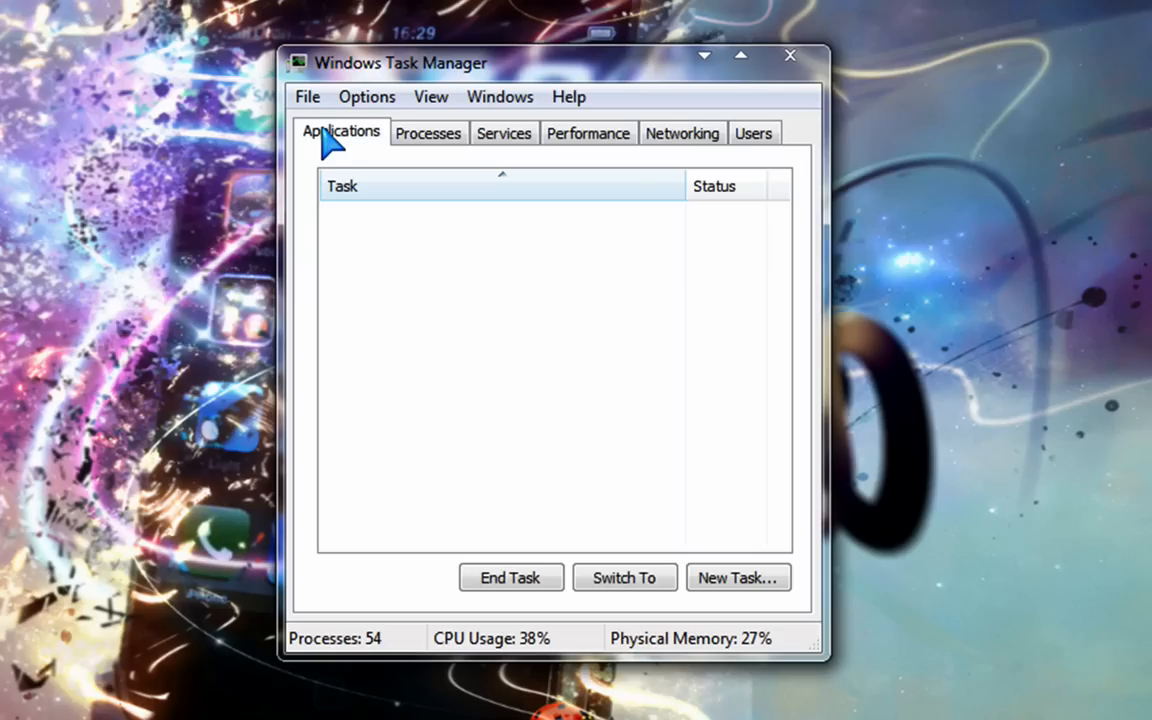
left_click(738, 577)
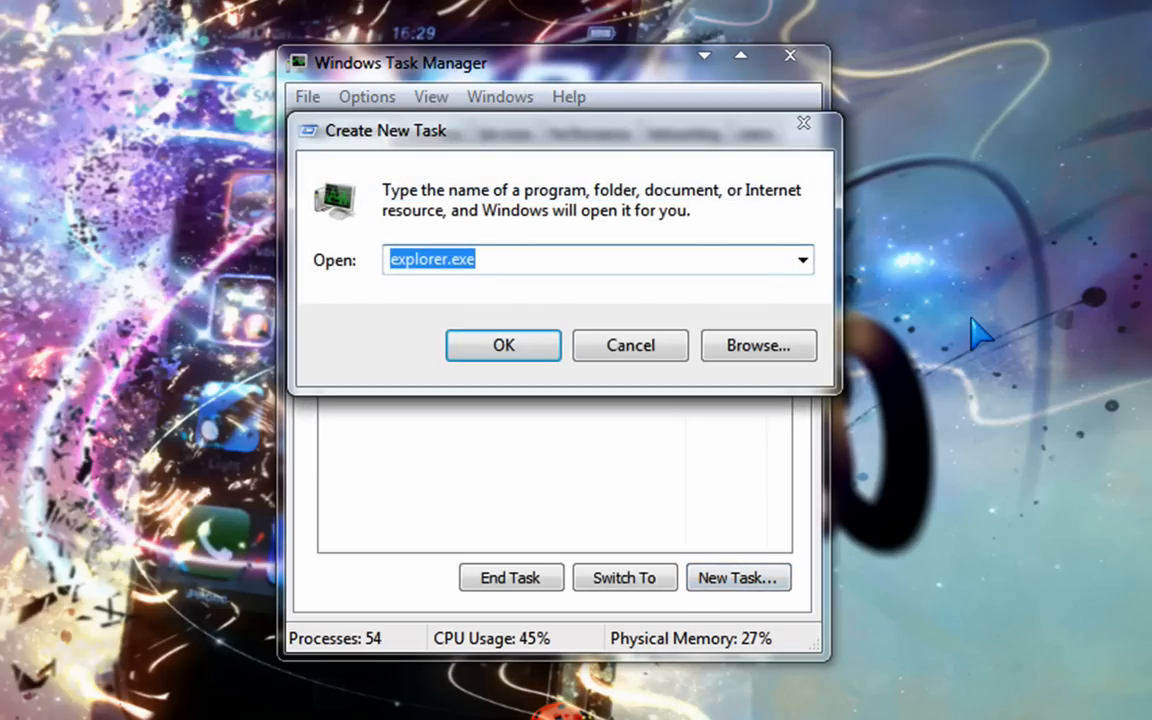
type("wx")
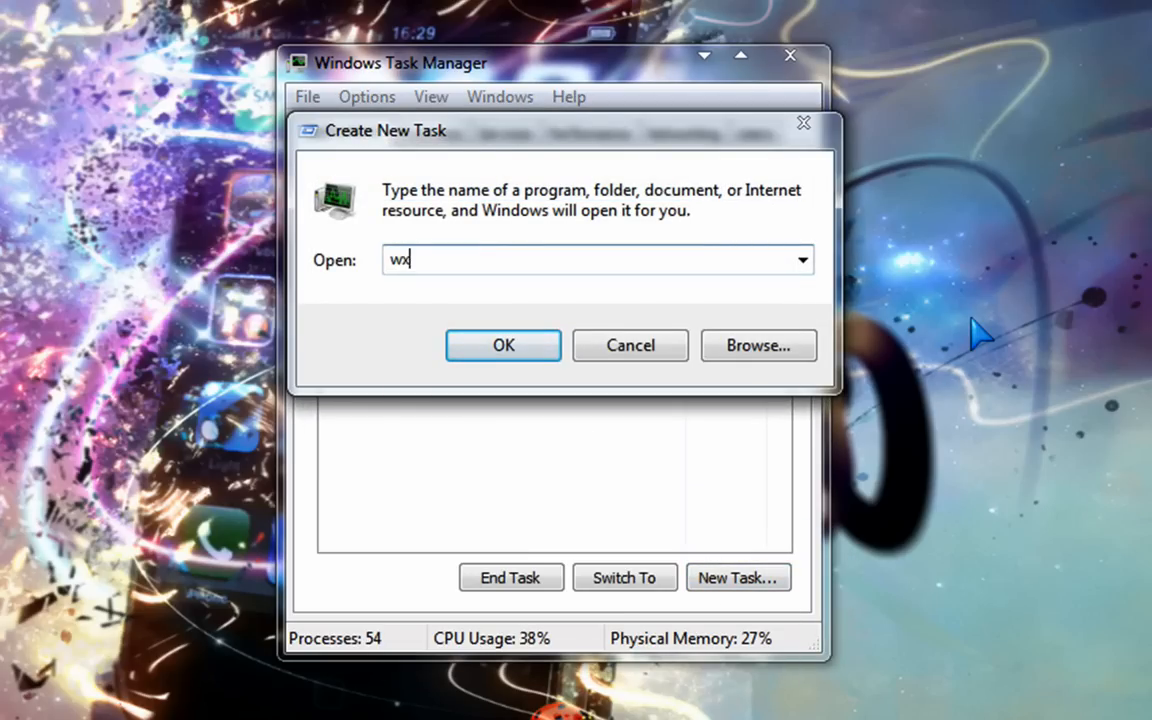
type("exp")
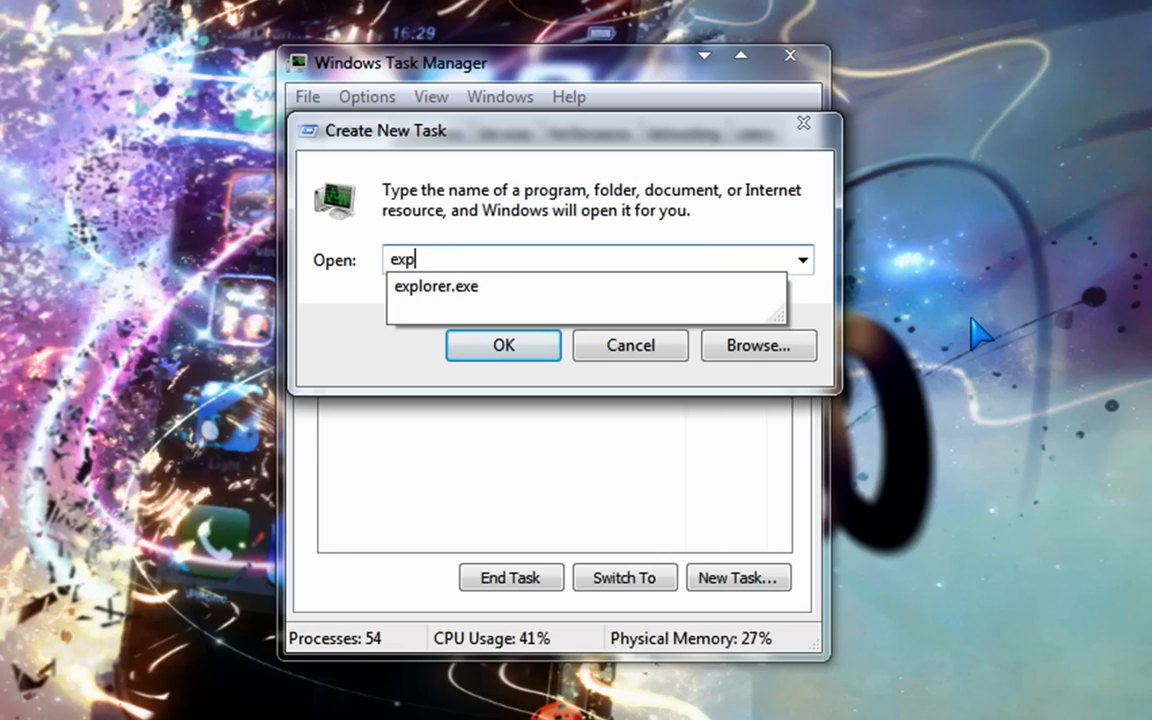
left_click(503, 345)
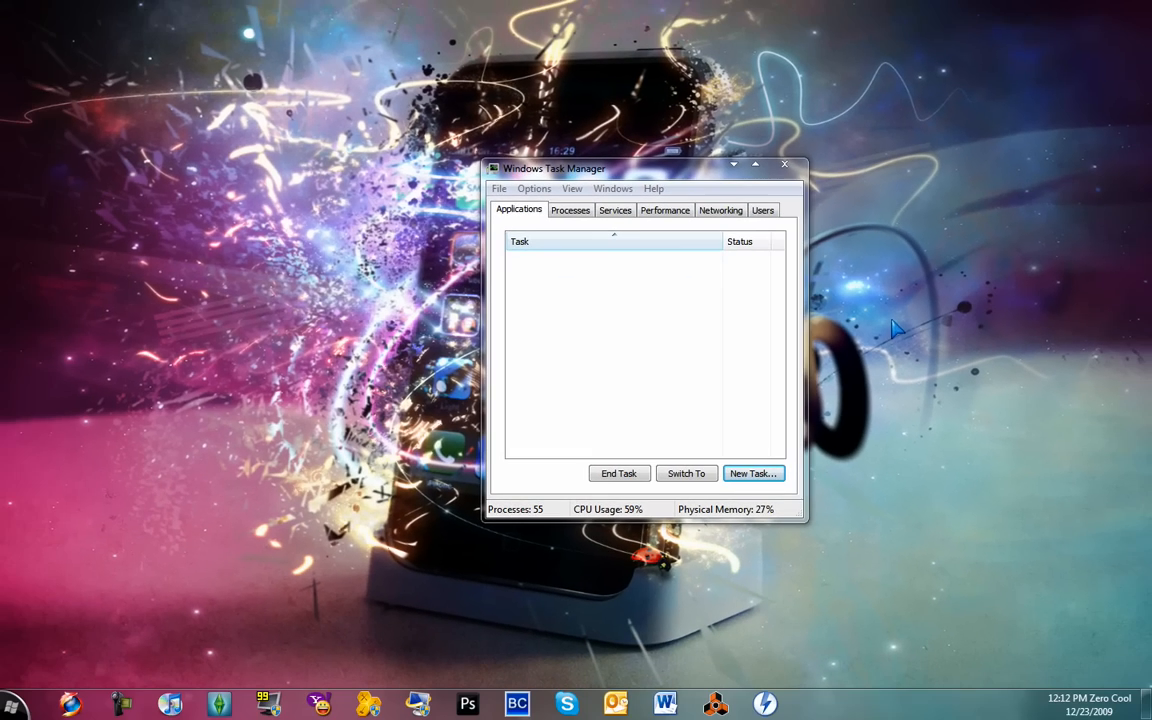